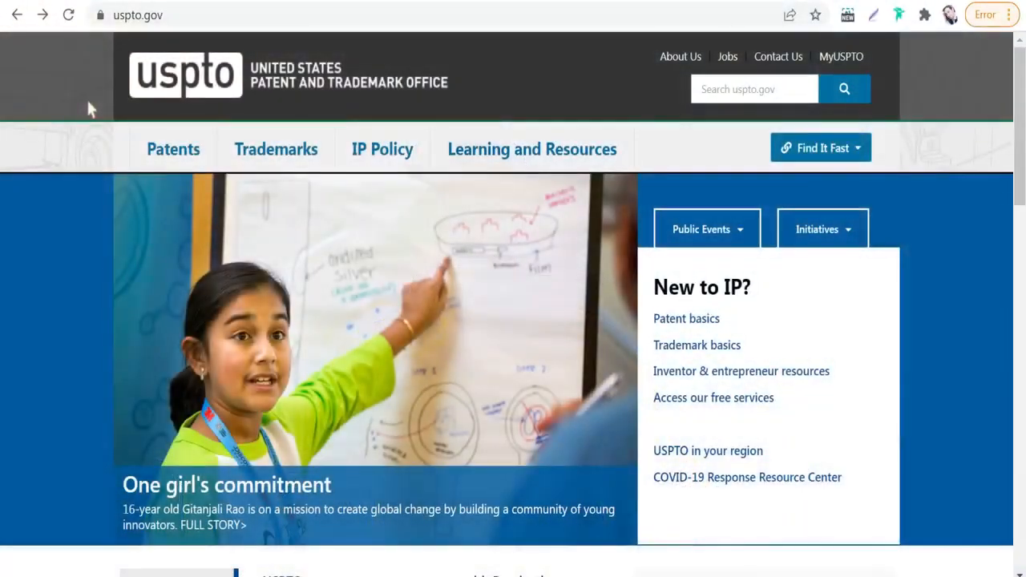
mouse_move(56, 83)
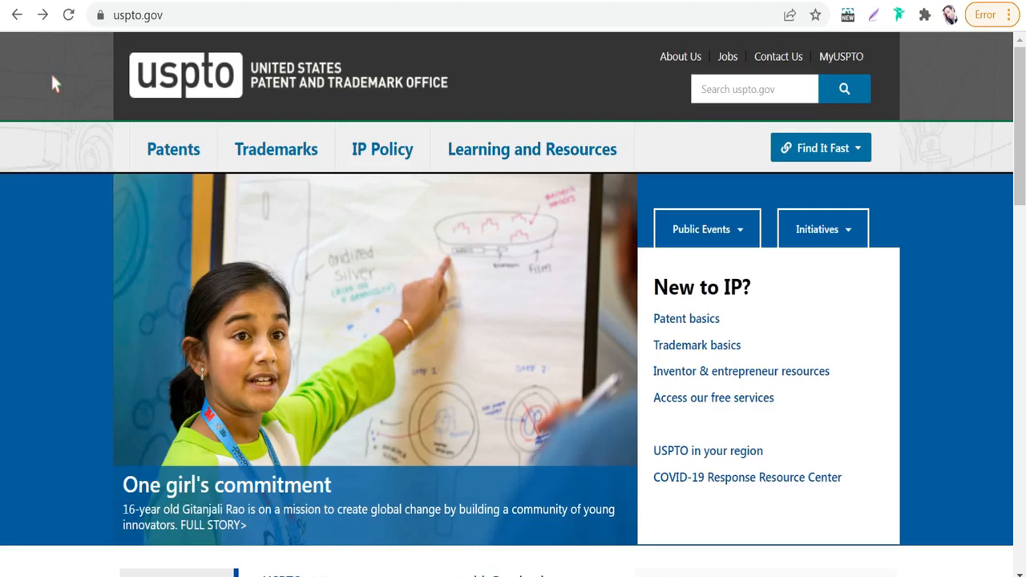
Reach the TESS welcome page via the Find It Fast Trademarks links
click(819, 148)
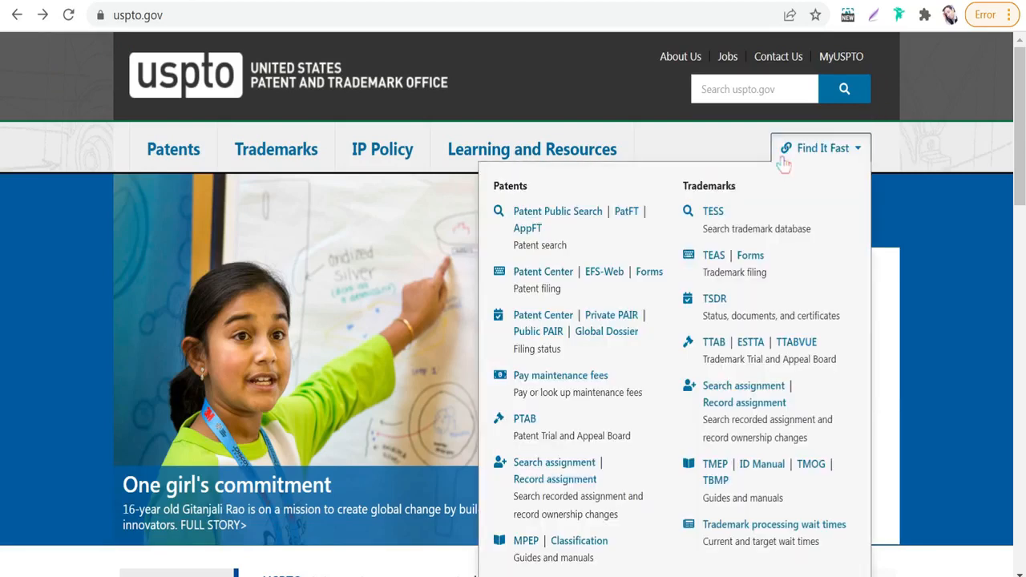
mouse_move(713, 216)
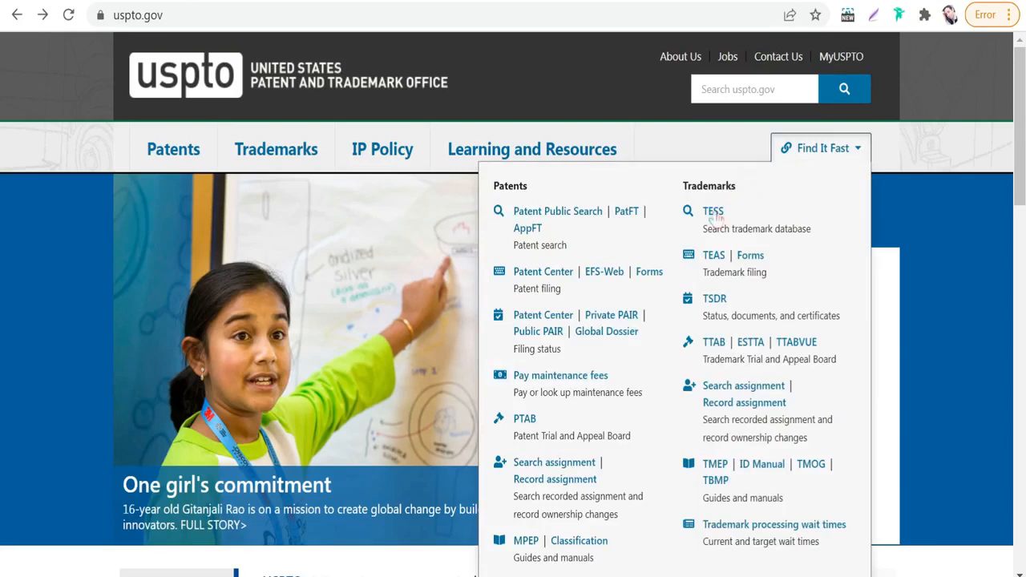
mouse_move(713, 211)
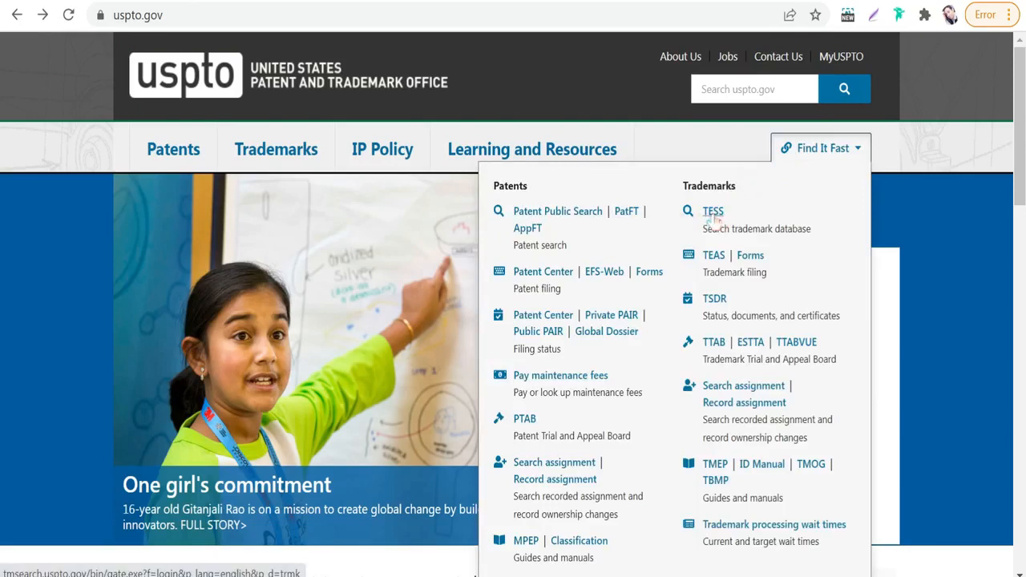
mouse_move(724, 243)
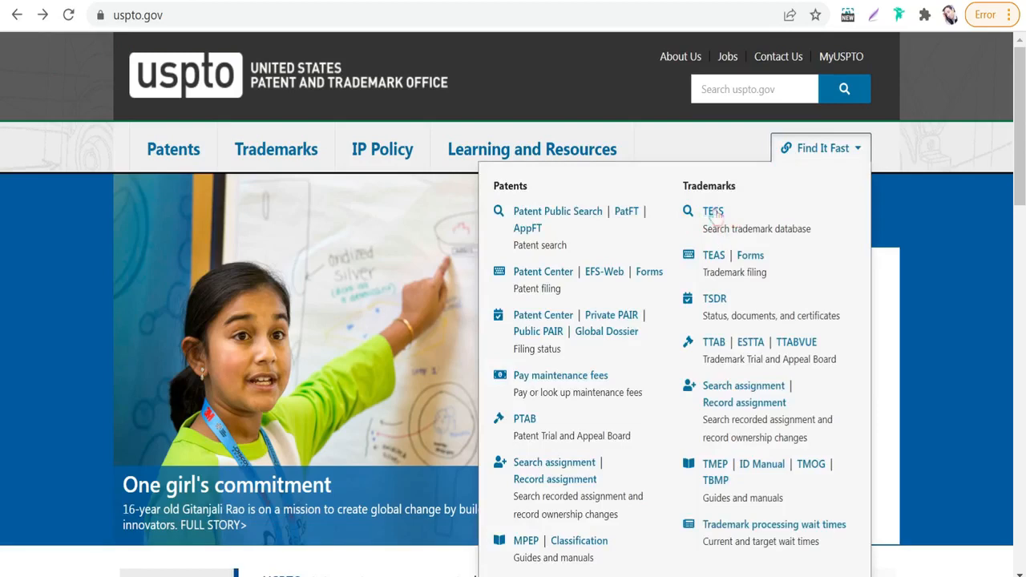
click(711, 211)
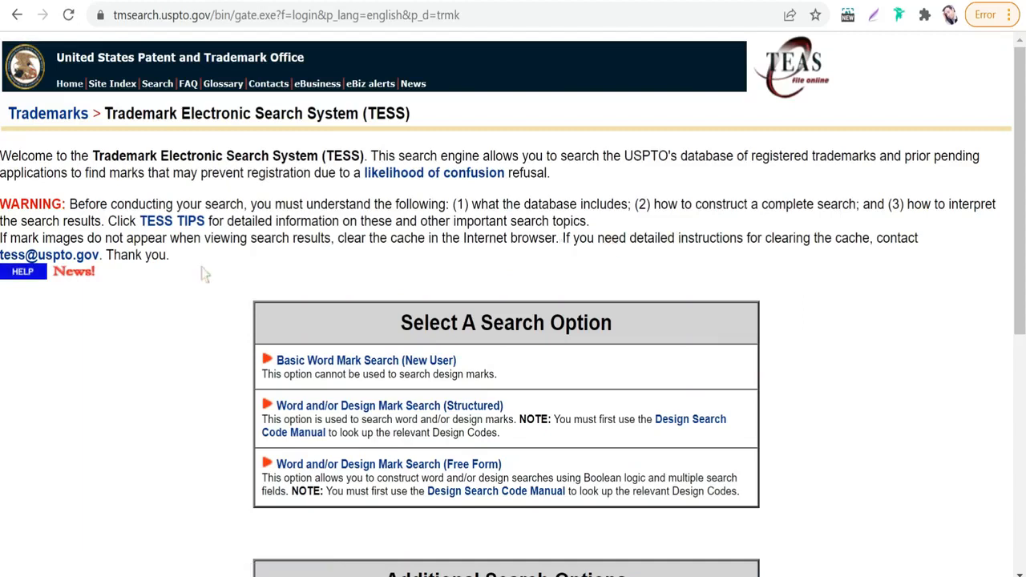
mouse_move(387, 340)
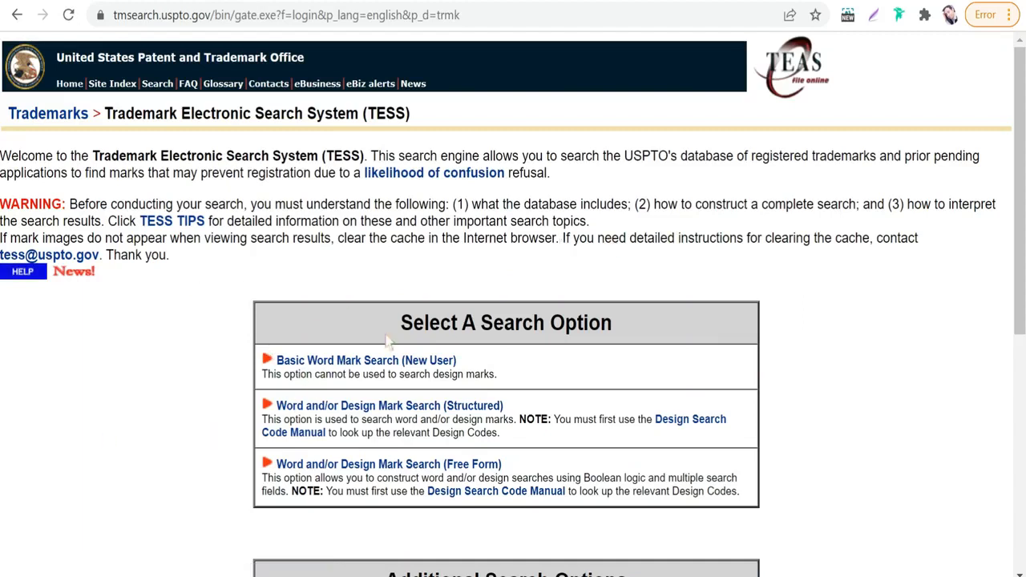
mouse_move(325, 374)
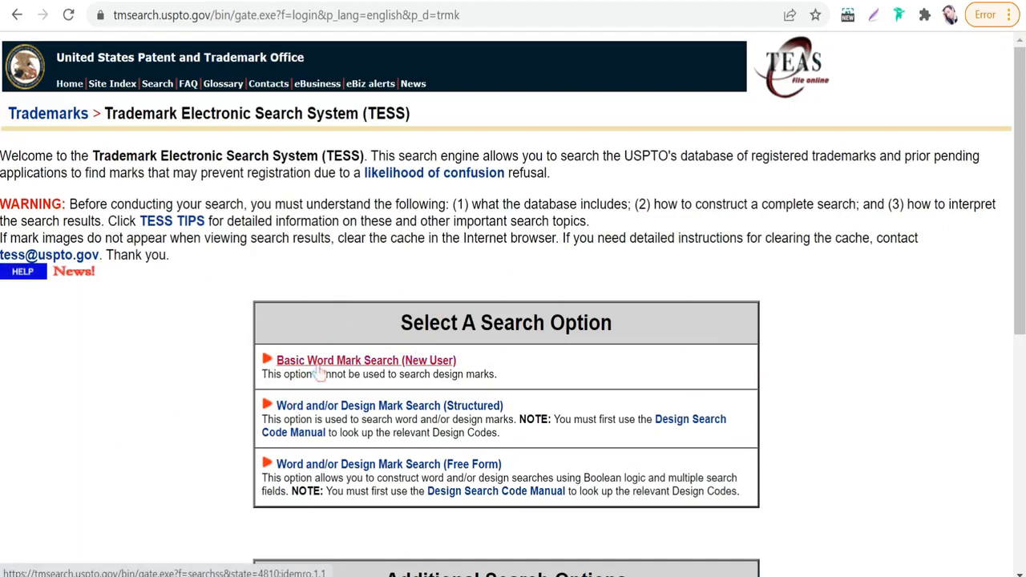
Choose Basic Word Mark Search (New User) from the search options
click(366, 360)
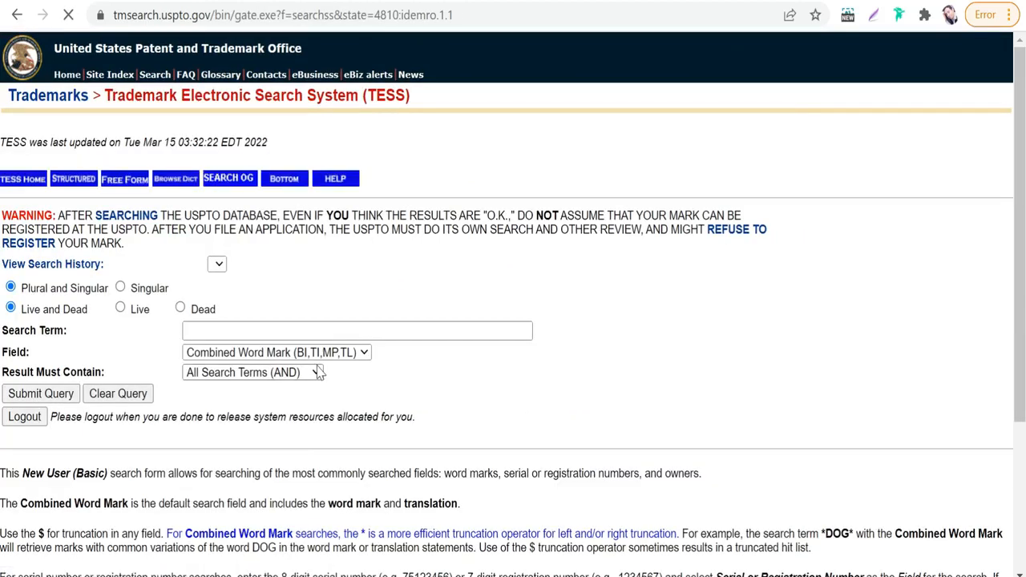
click(357, 331)
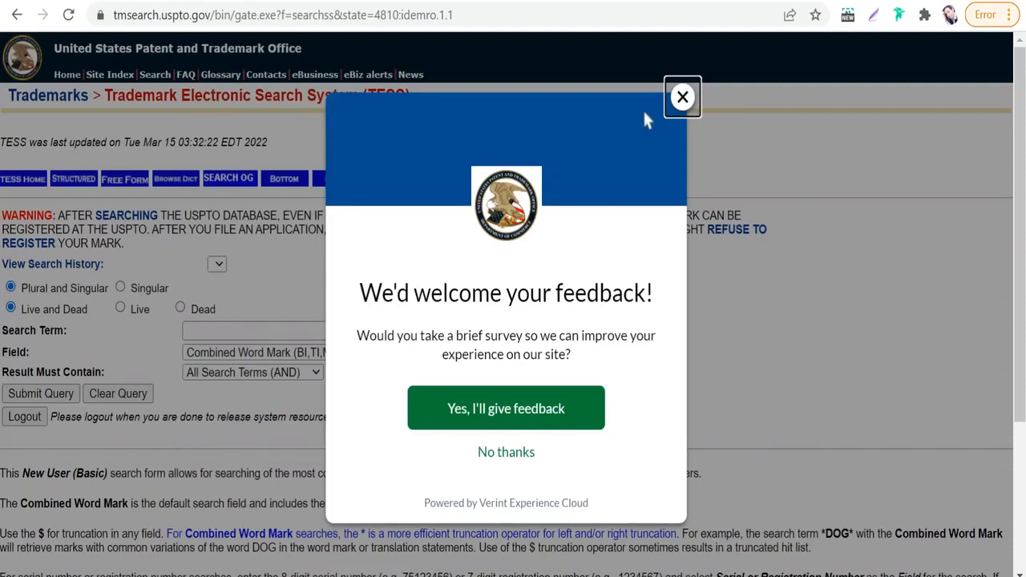
Dismiss the survey popup and run a basic word mark search for 'ufc', returning 314 records
click(683, 97)
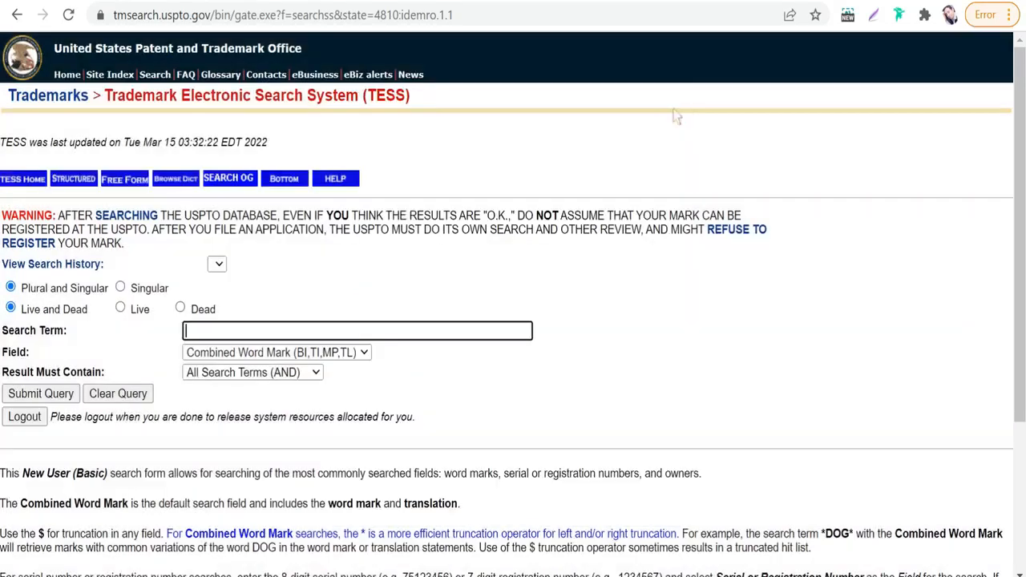
text(u)
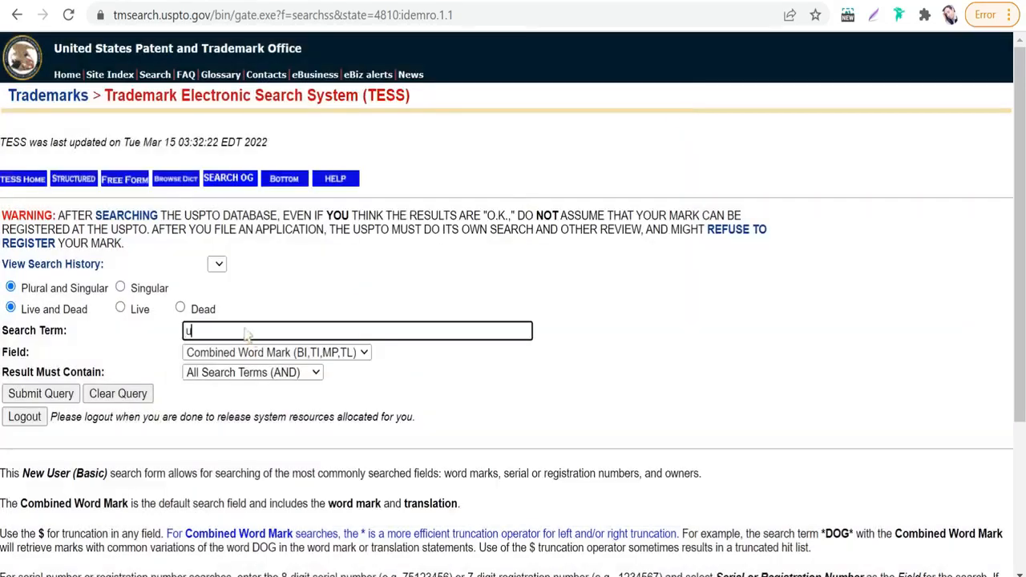
text(fc)
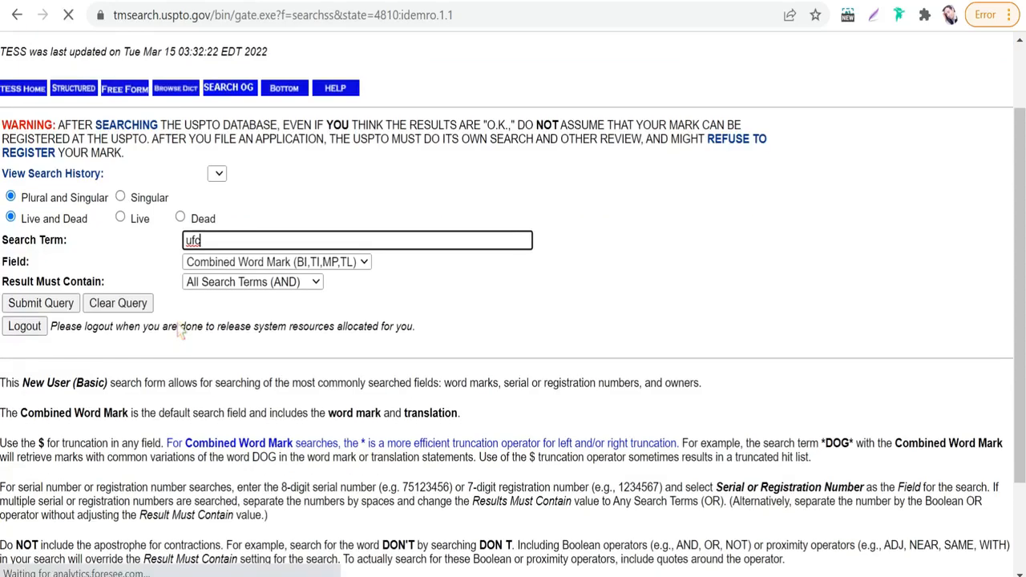
click(40, 302)
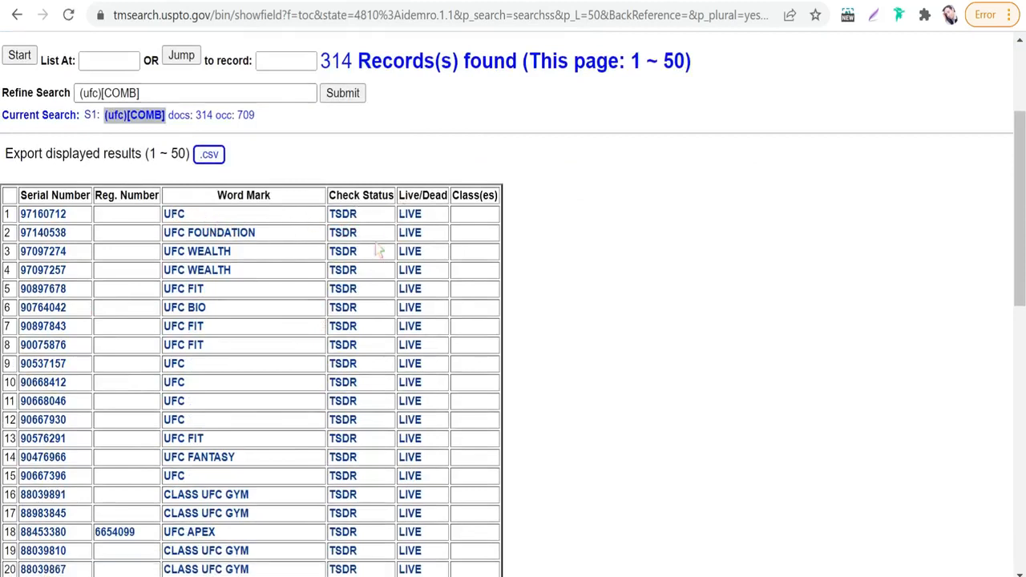
mouse_move(436, 235)
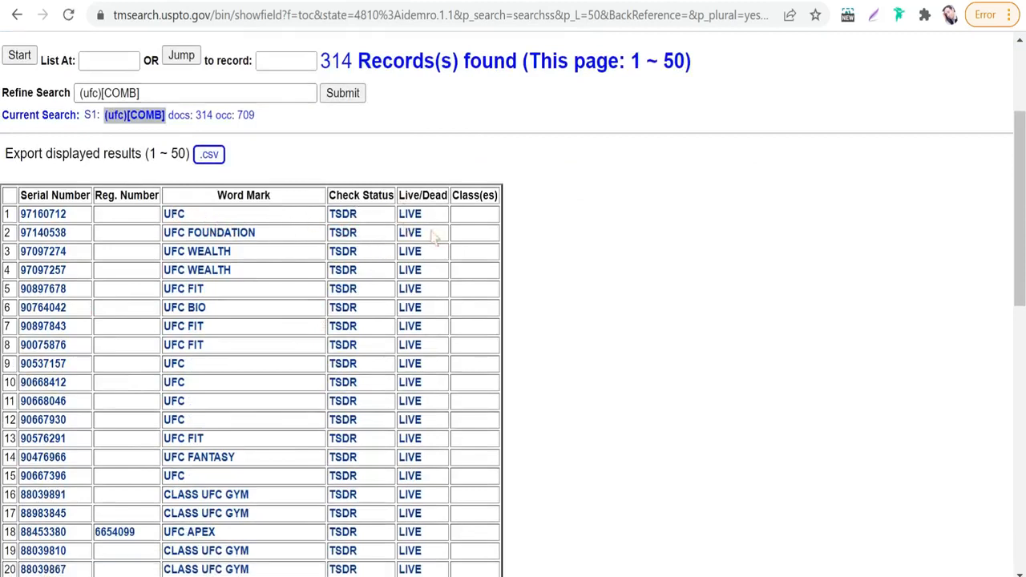
mouse_move(421, 236)
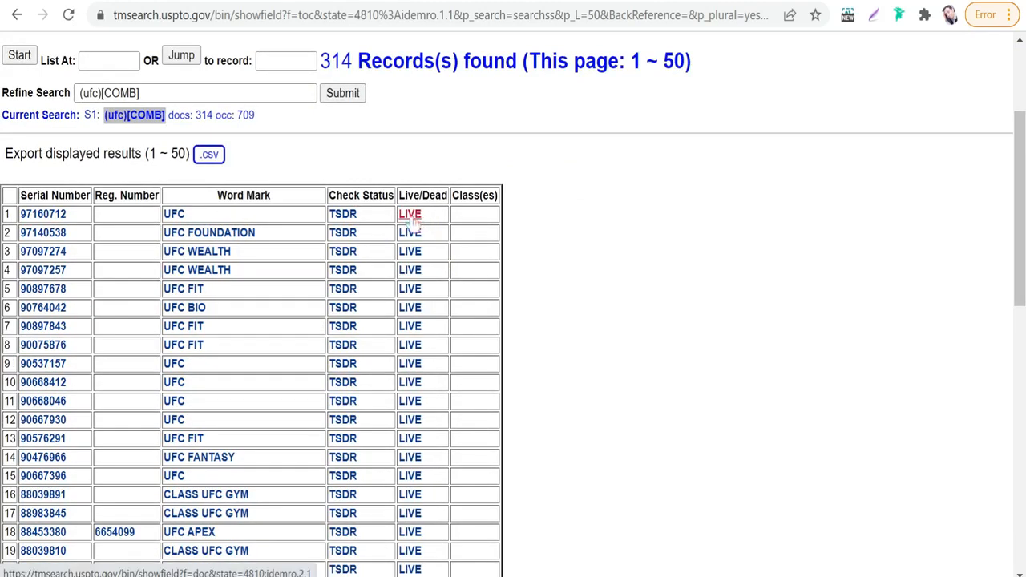
mouse_move(415, 227)
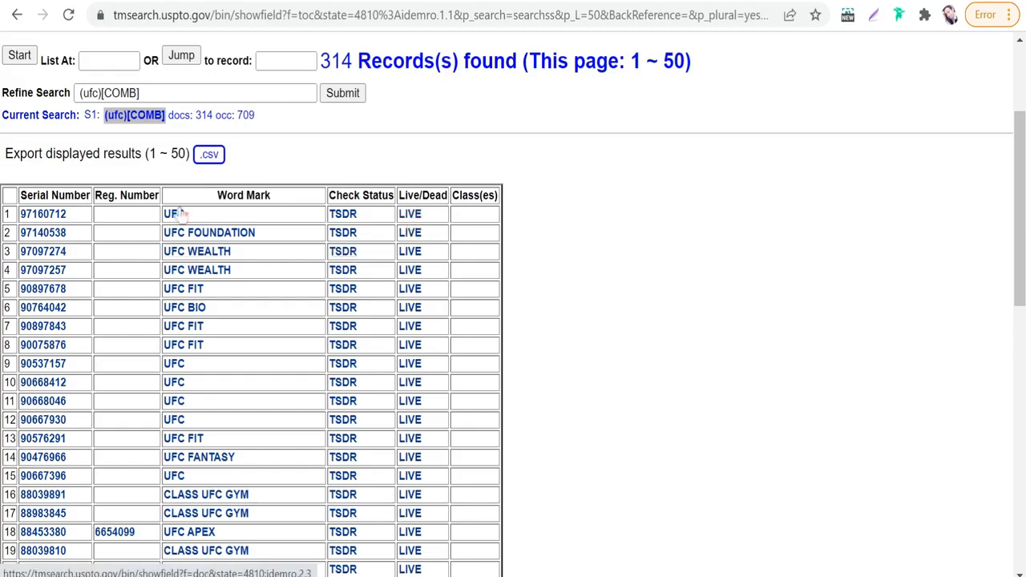
scroll(down, 3)
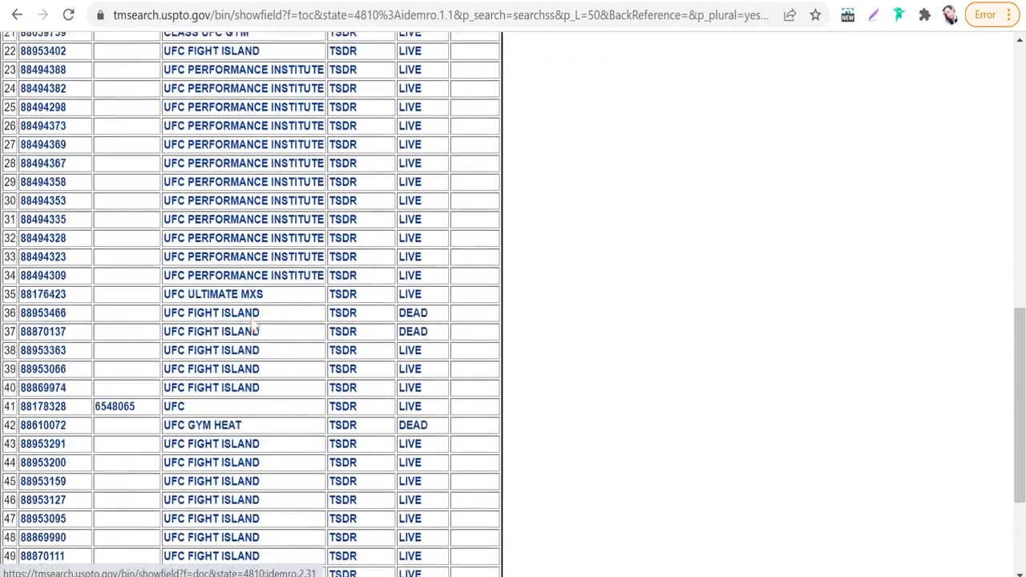
scroll(up, 3)
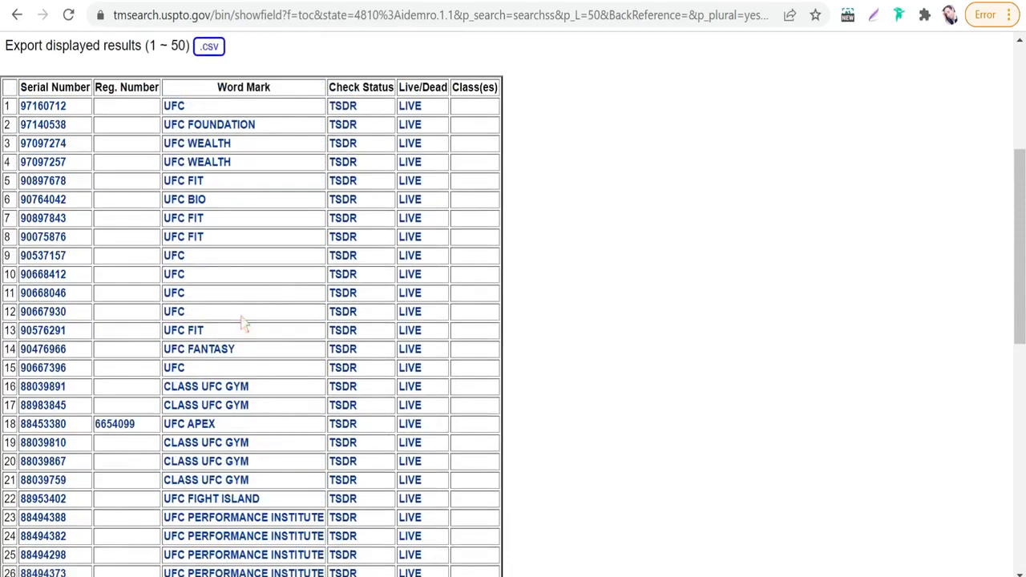
scroll(up, 3)
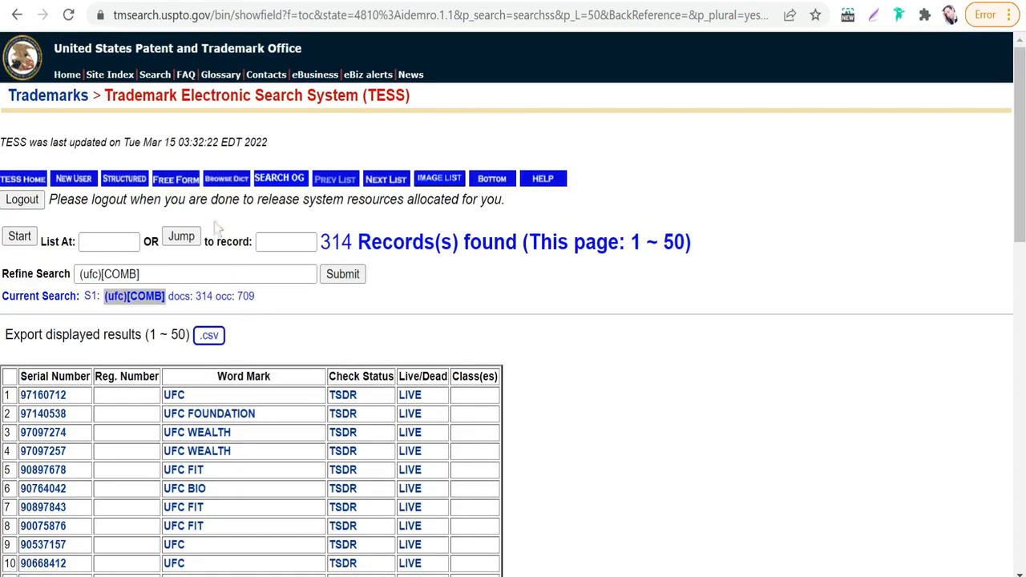
mouse_move(183, 222)
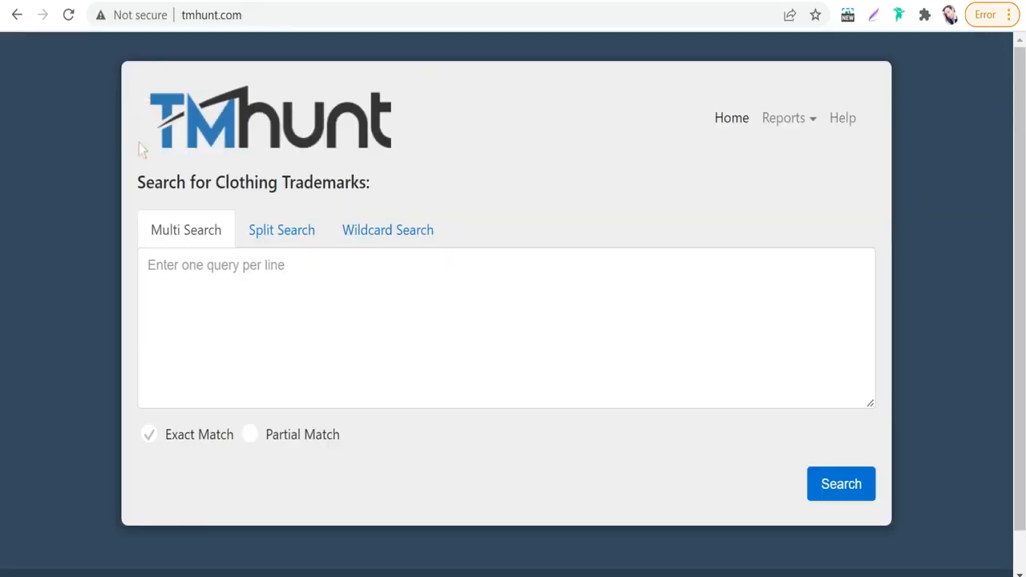
mouse_move(199, 60)
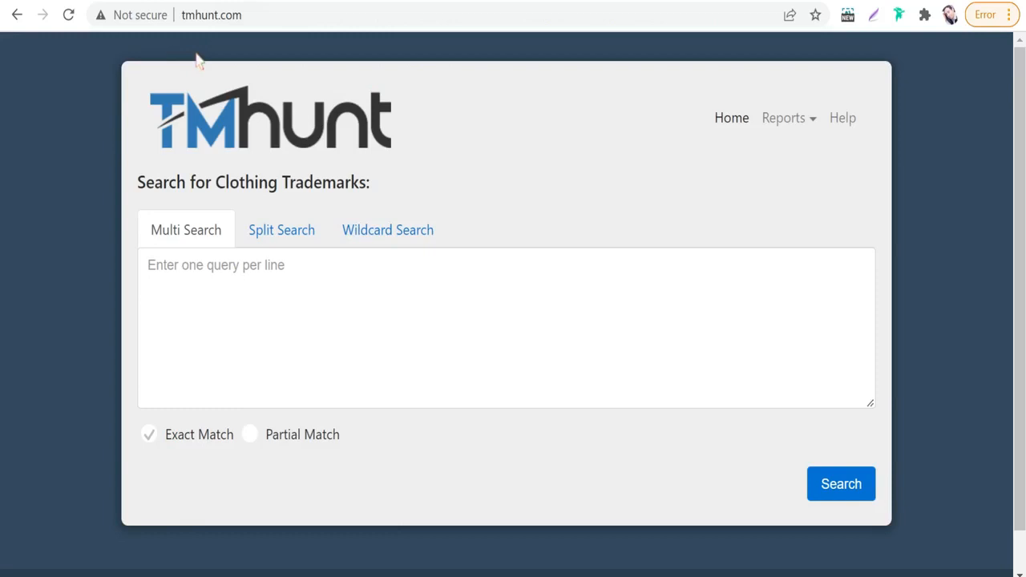
mouse_move(283, 174)
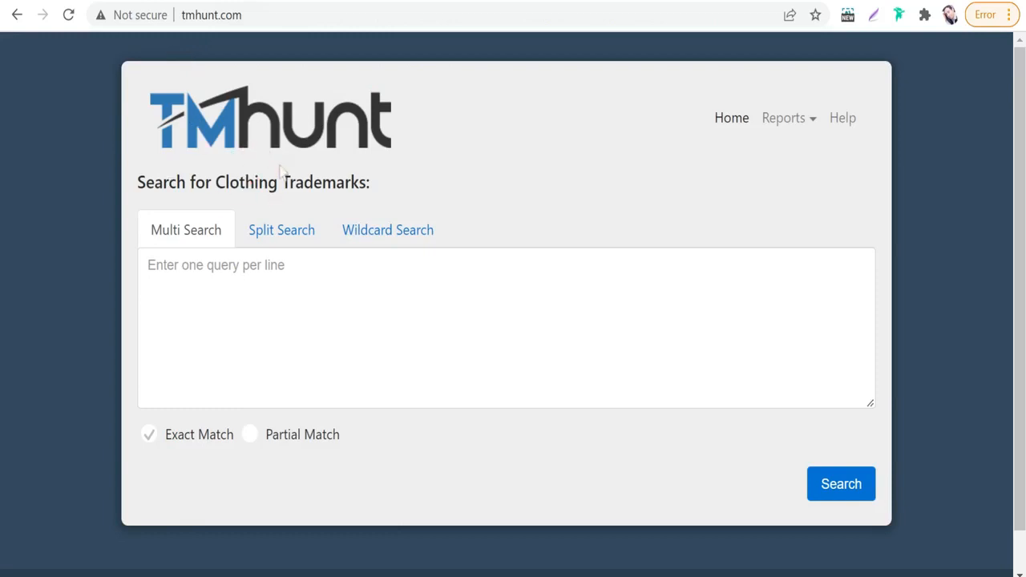
mouse_move(263, 207)
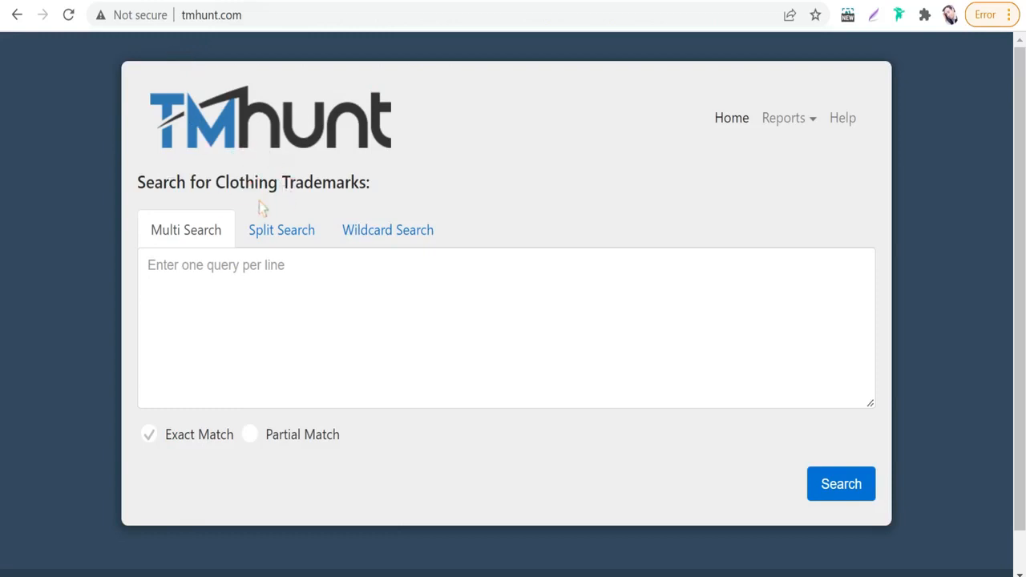
mouse_move(263, 201)
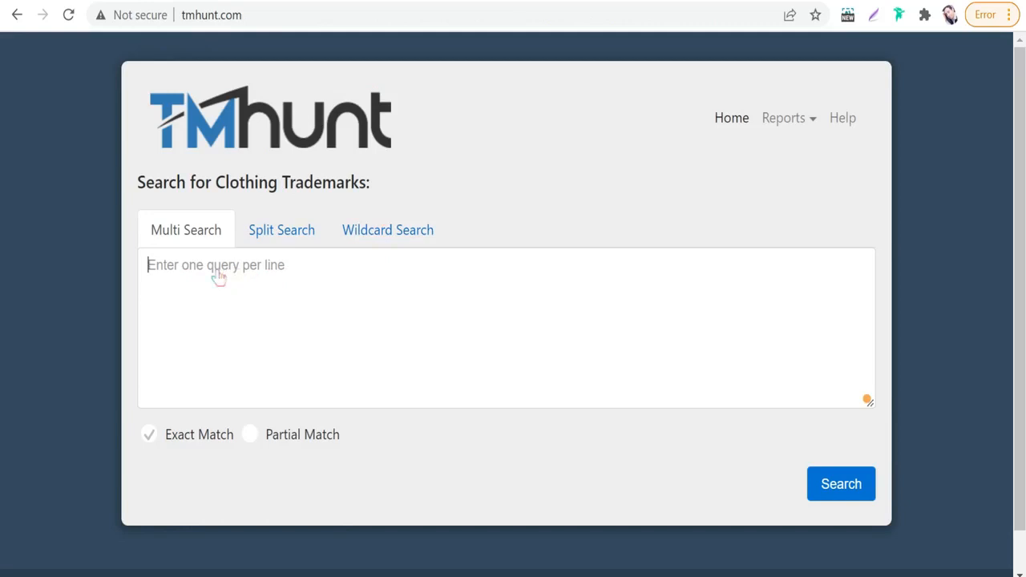
Submit a TMhunt exact-match multi-search for 'ufc'
text(u)
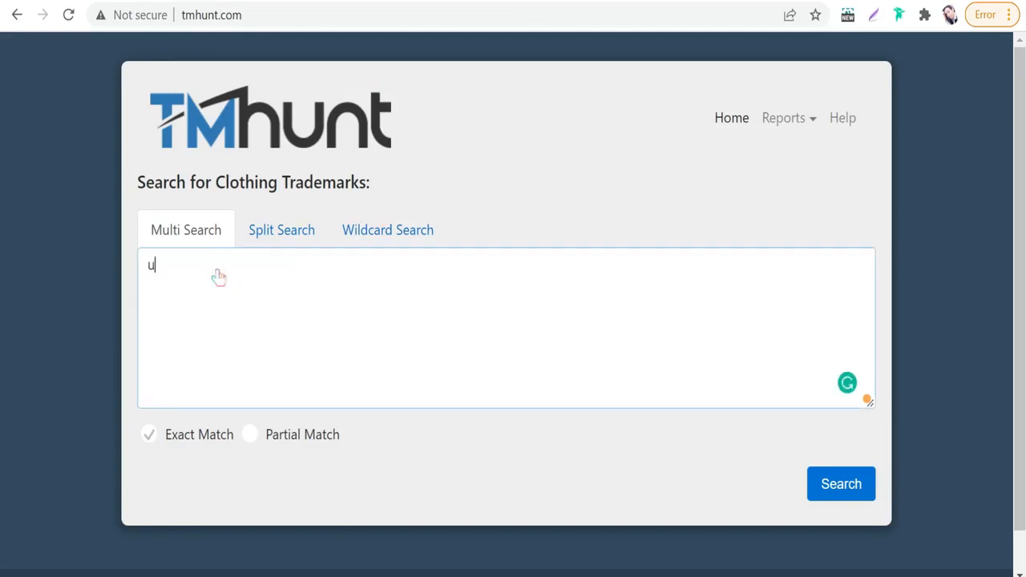
text(fc)
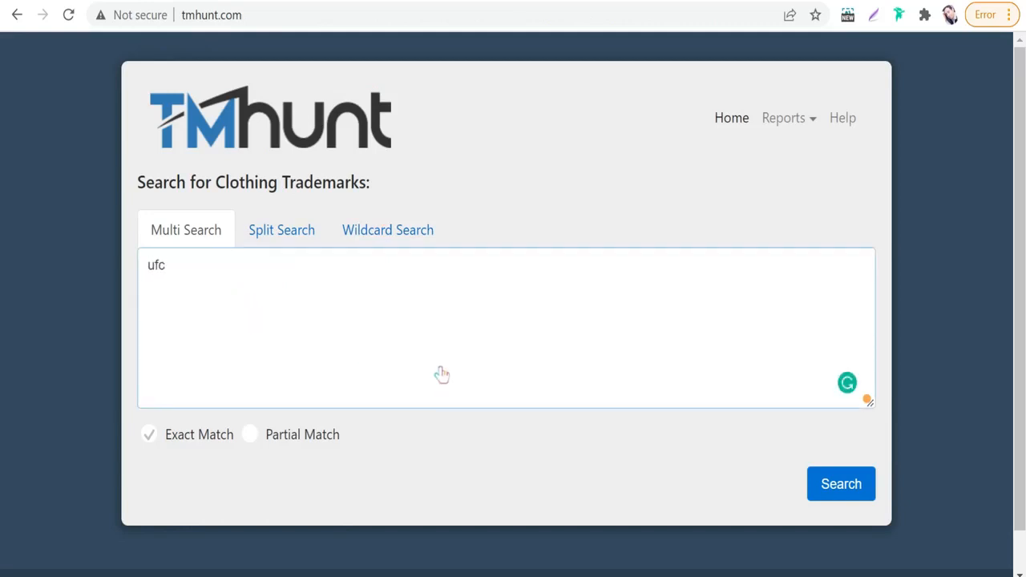
click(841, 483)
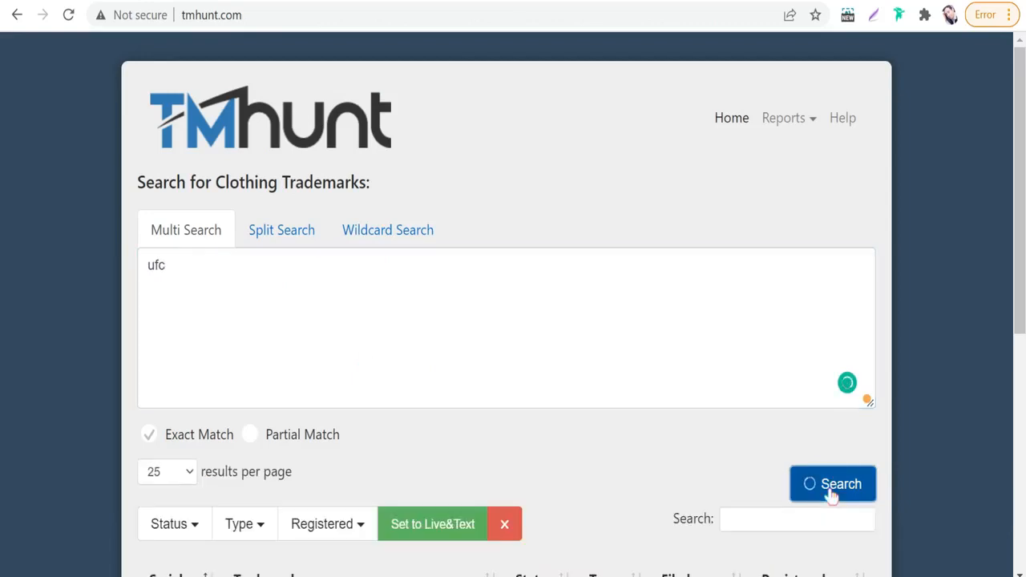
Review the six UFC records and their live/dead status in the results table
click(832, 483)
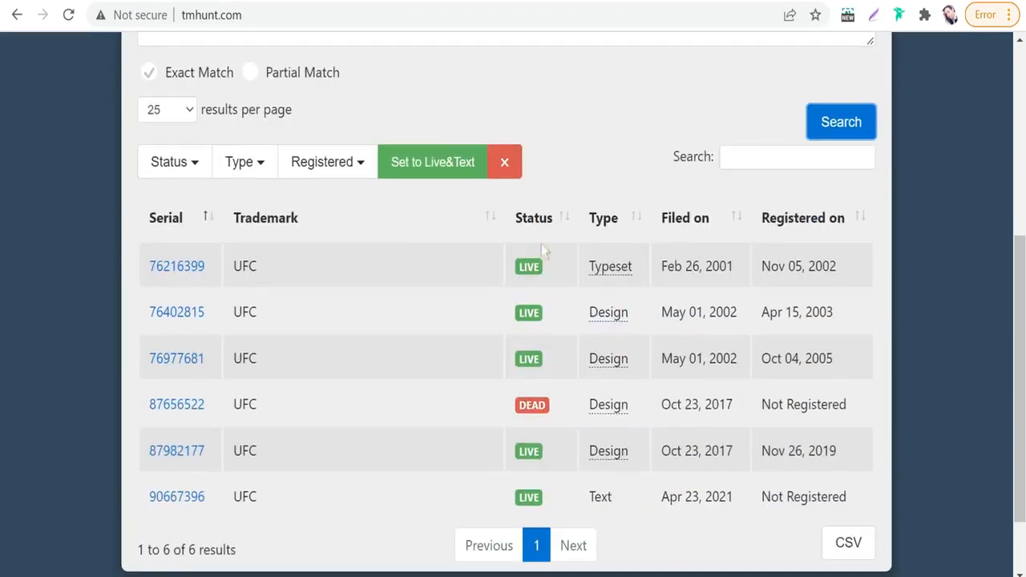
mouse_move(316, 281)
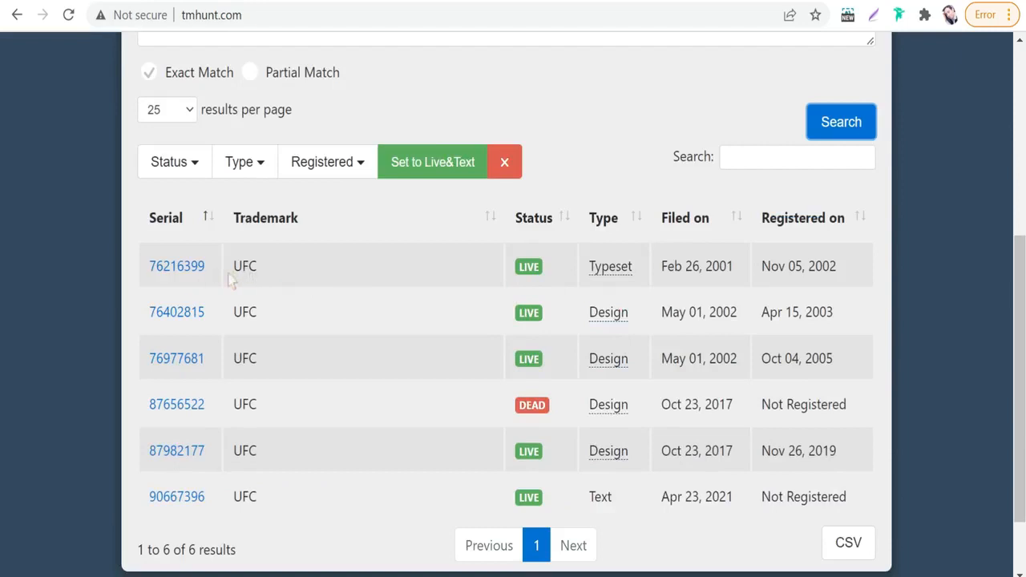
mouse_move(802, 252)
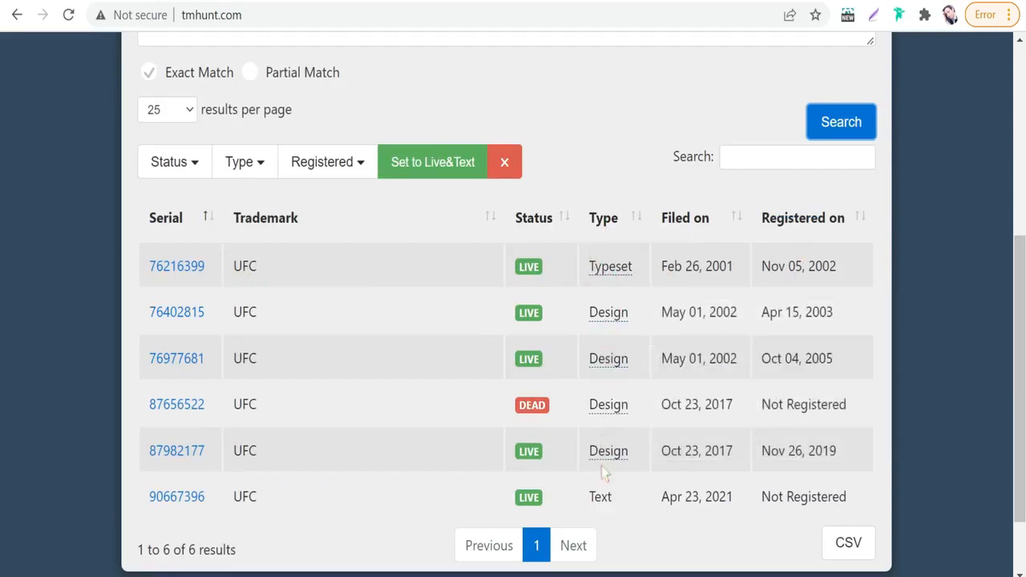
mouse_move(592, 506)
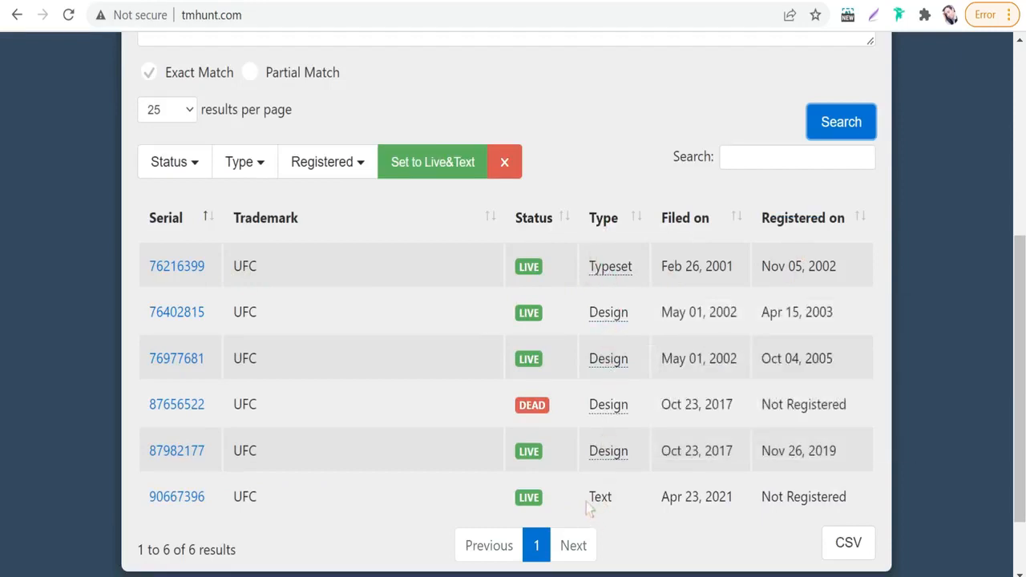
mouse_move(281, 481)
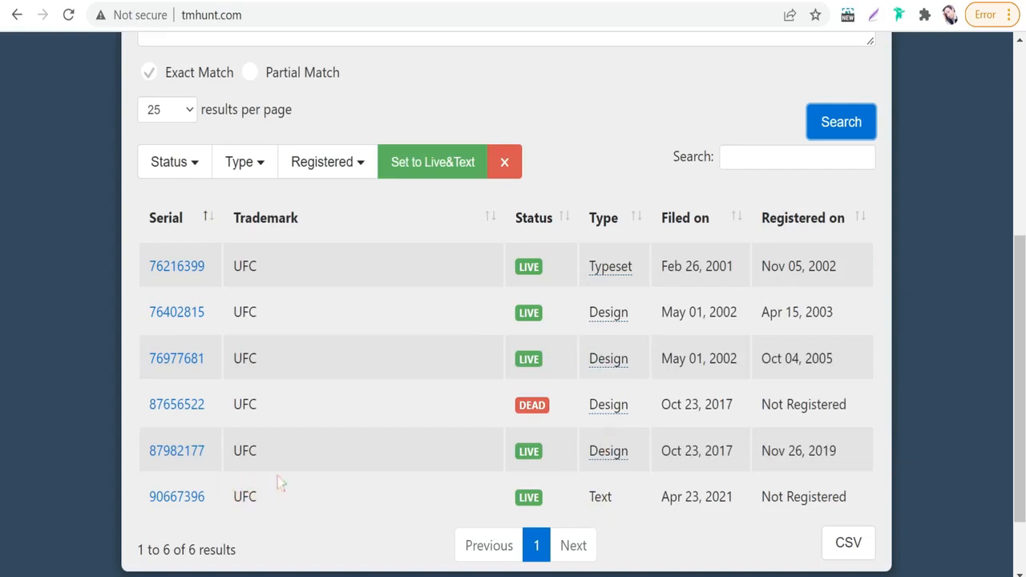
scroll(down, 3)
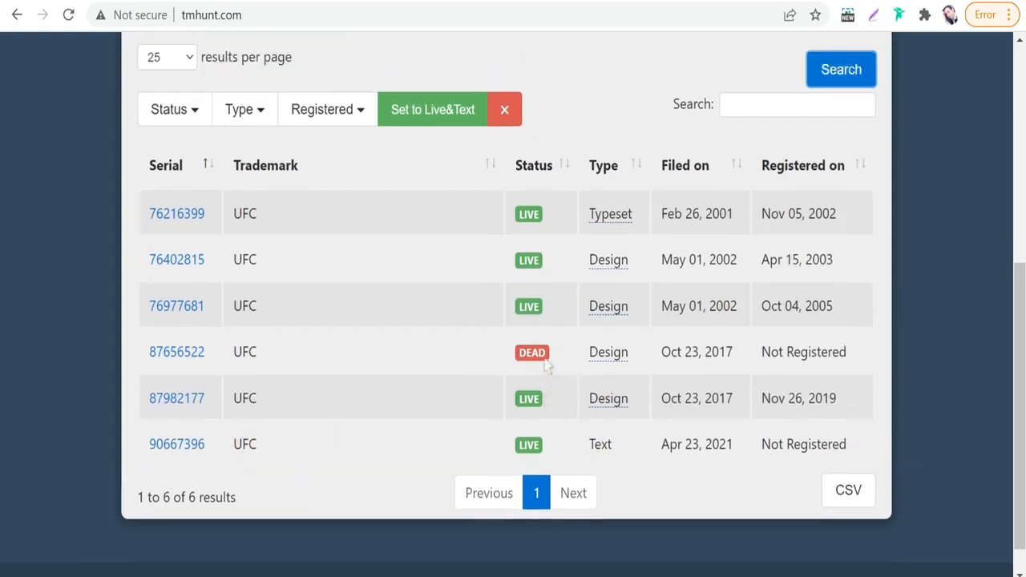
scroll(up, 3)
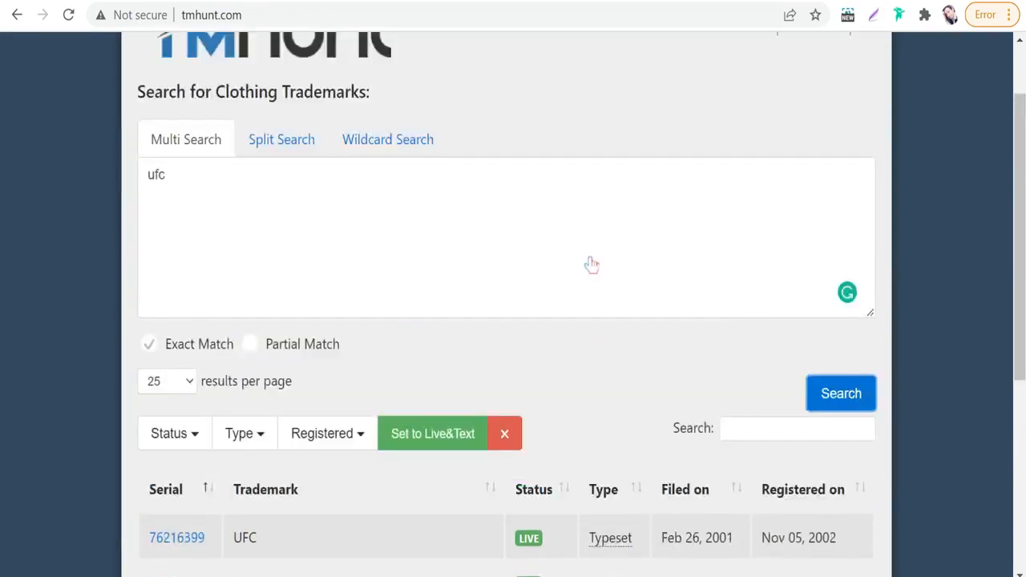
scroll(up, 3)
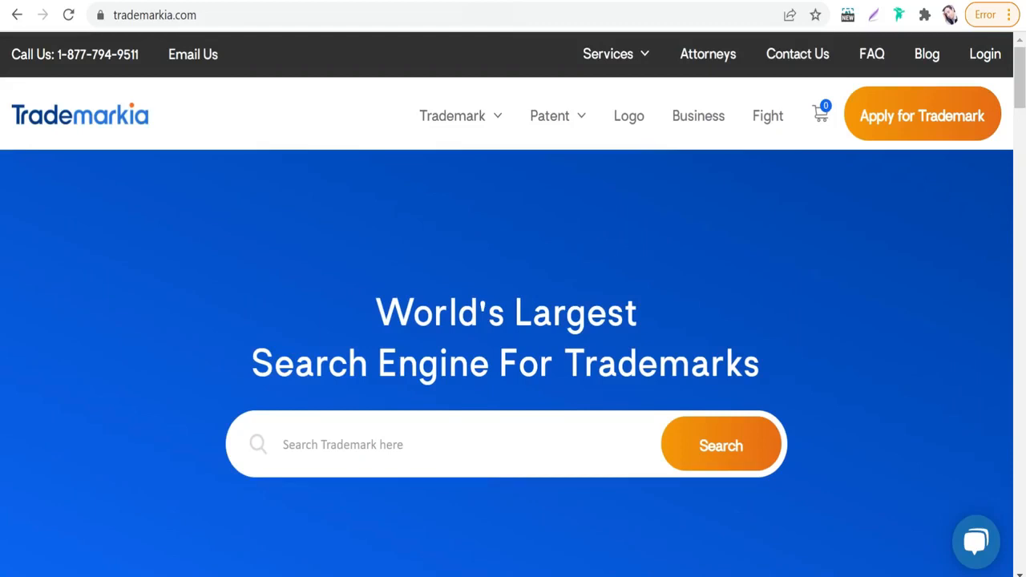
mouse_move(591, 392)
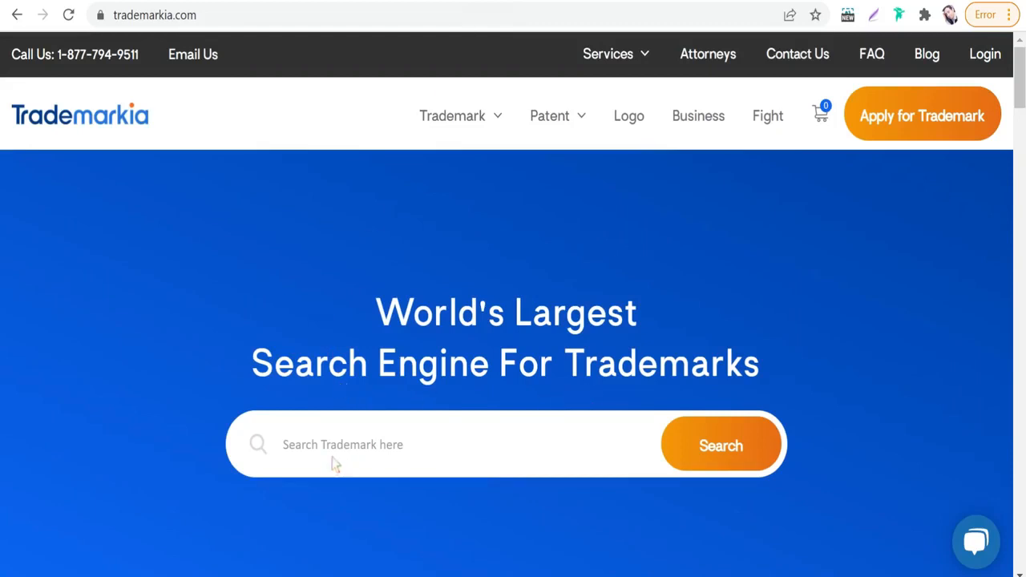
mouse_move(348, 449)
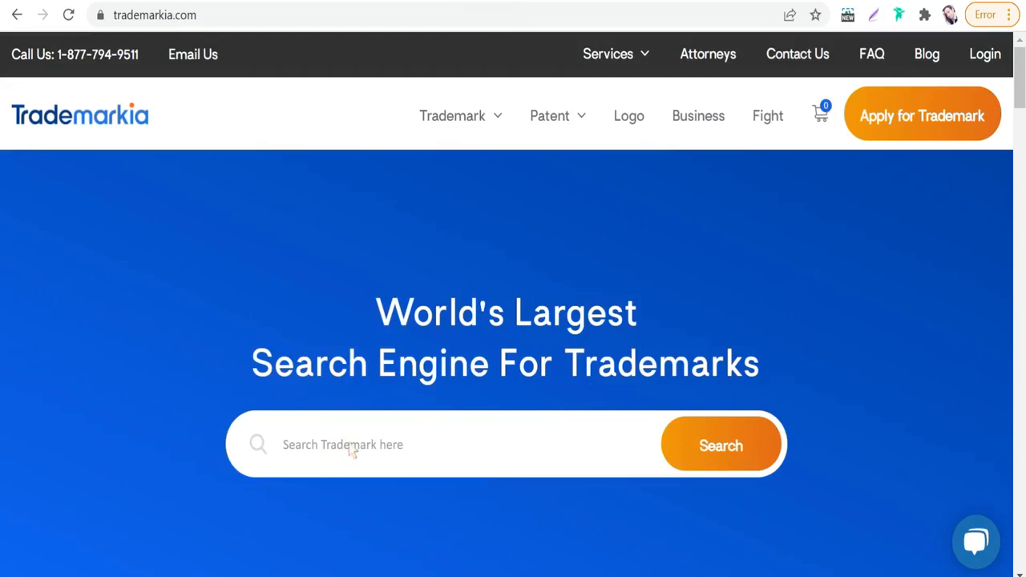
Run a Trademarkia trademark search for 'rock'
text(rod)
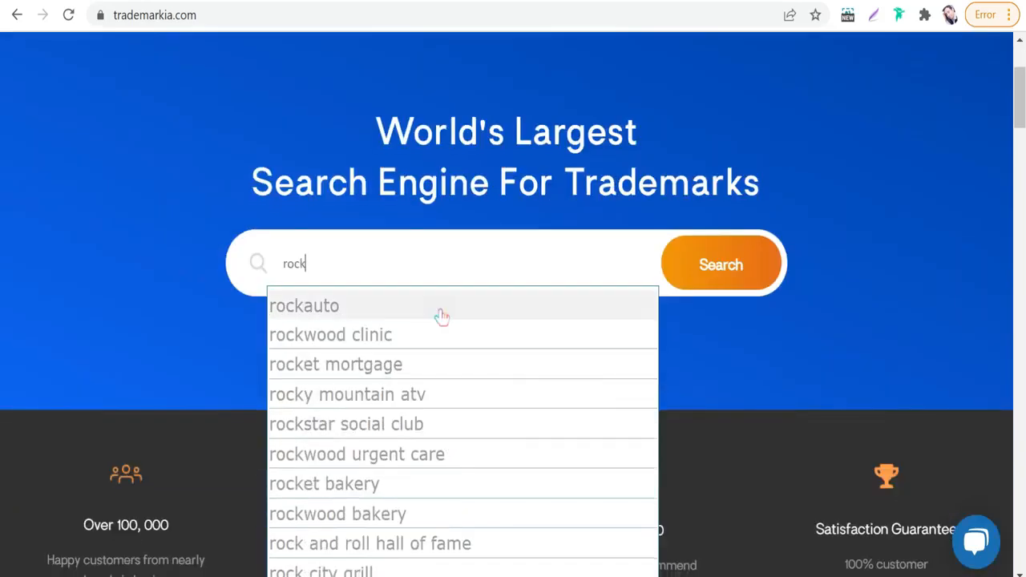
scroll(down, 3)
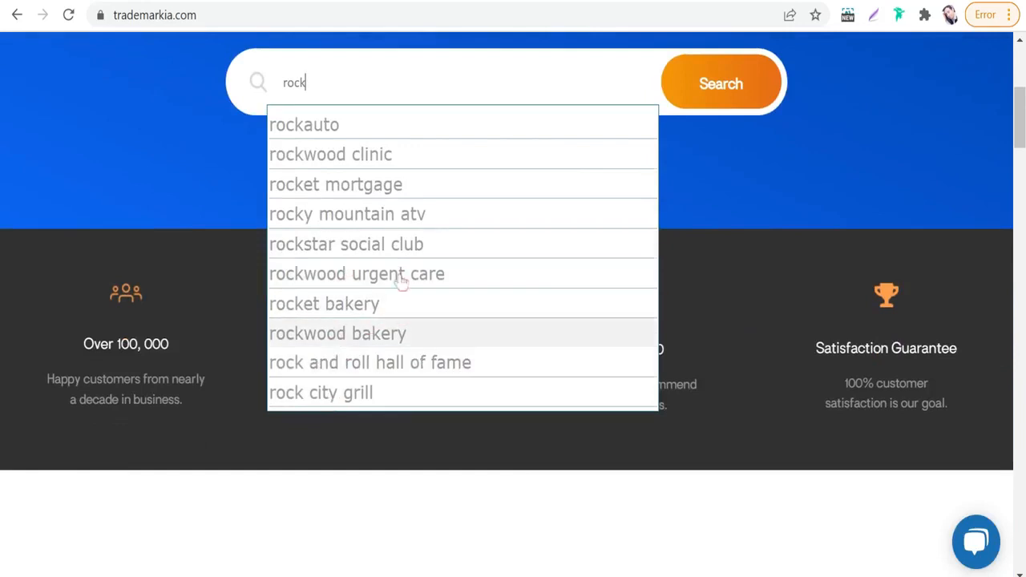
mouse_move(559, 143)
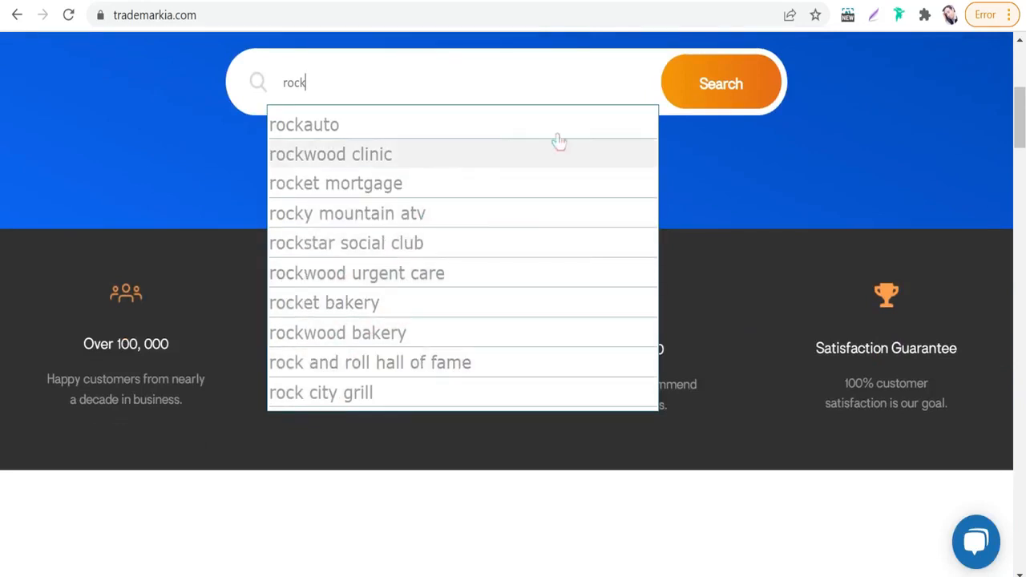
click(720, 83)
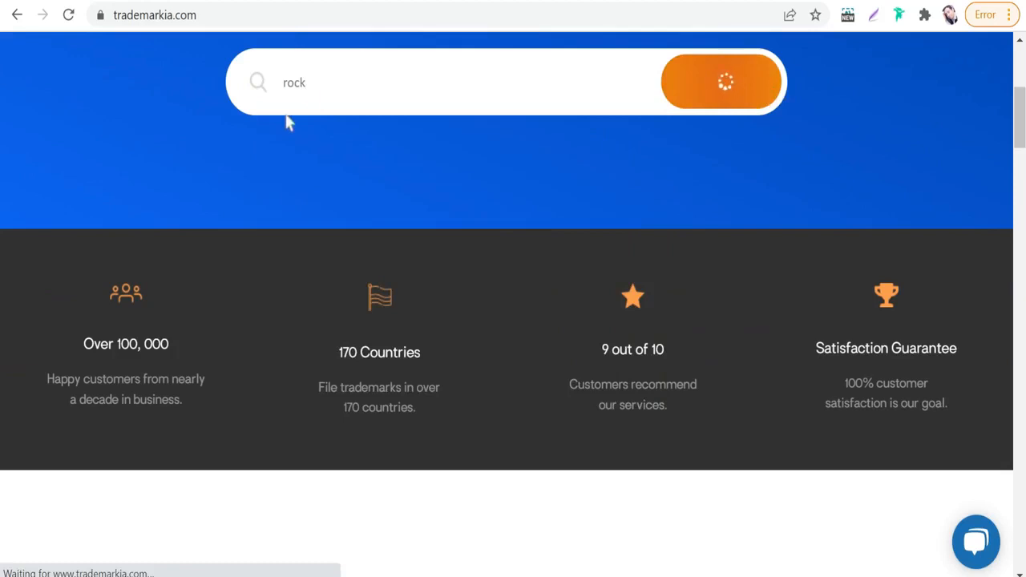
click(720, 82)
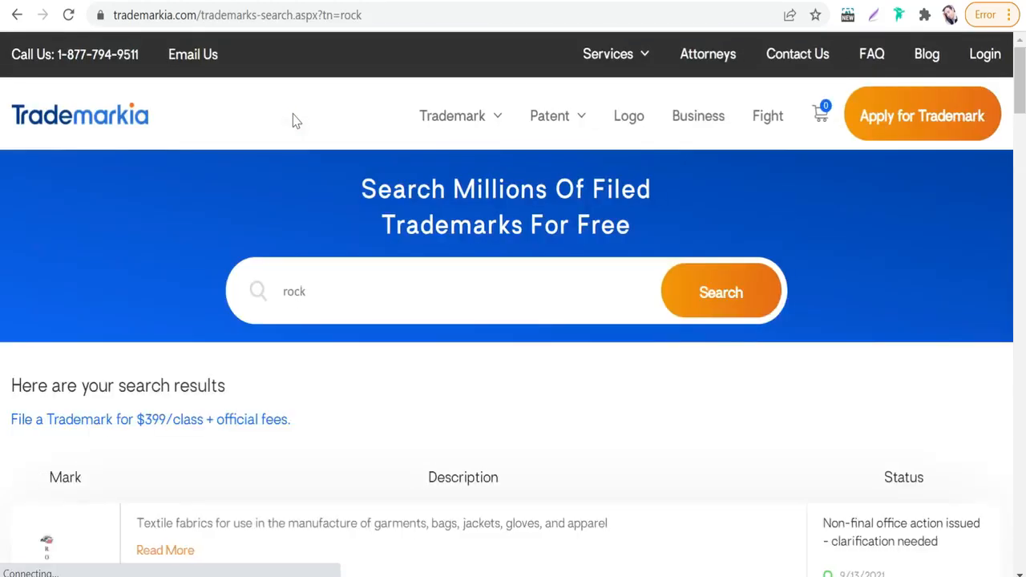
scroll(down, 3)
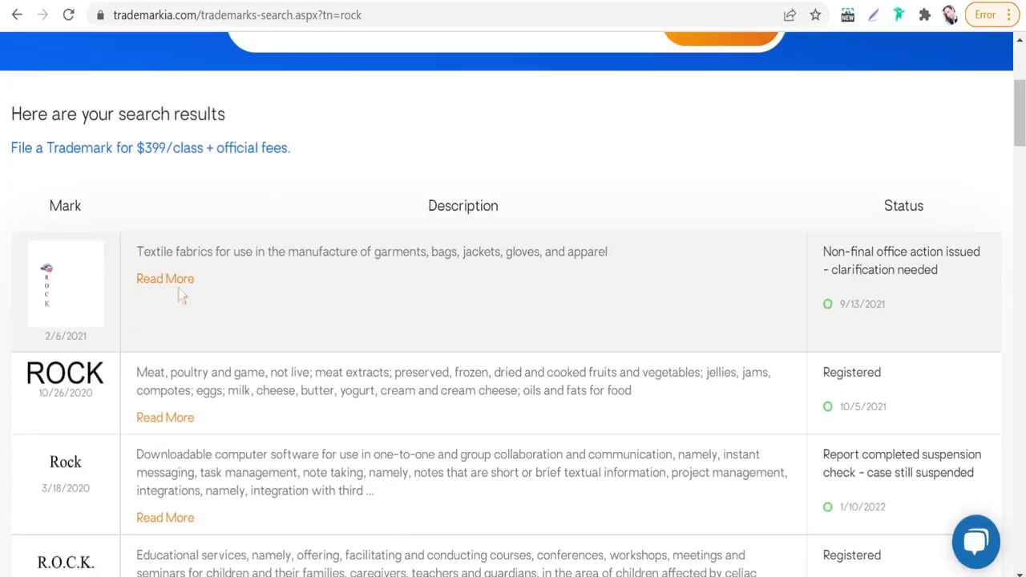
mouse_move(206, 278)
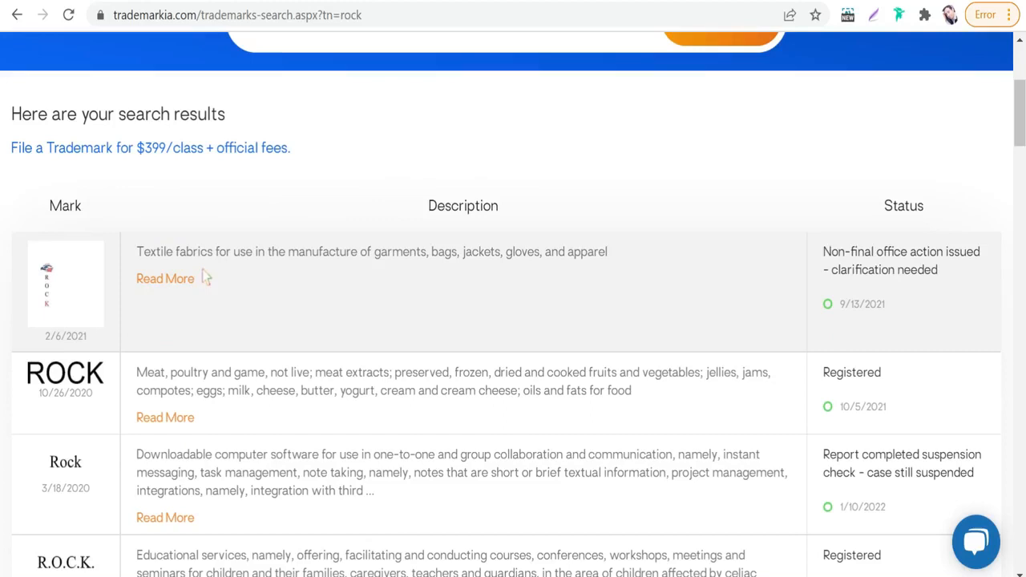
mouse_move(332, 271)
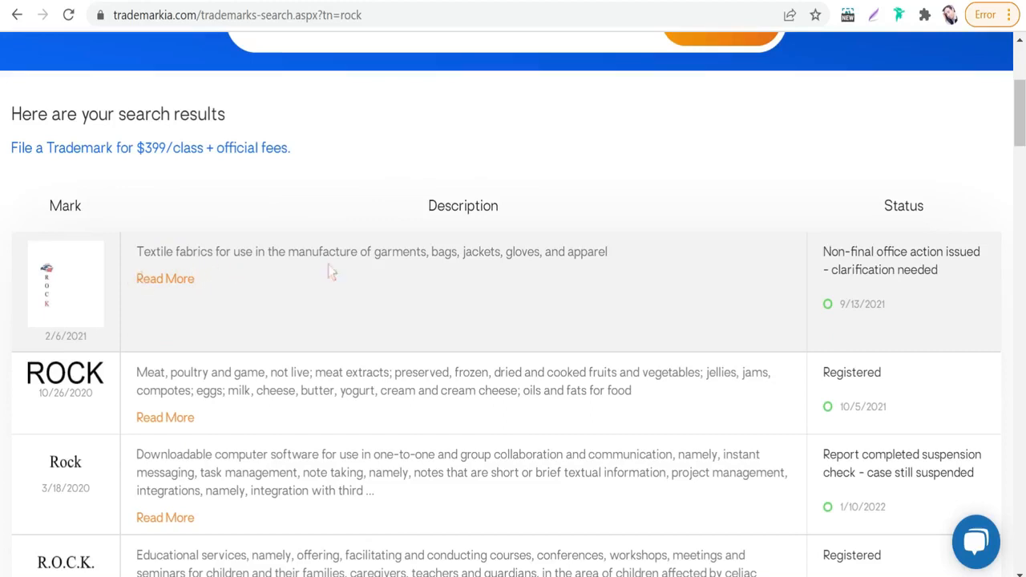
mouse_move(252, 387)
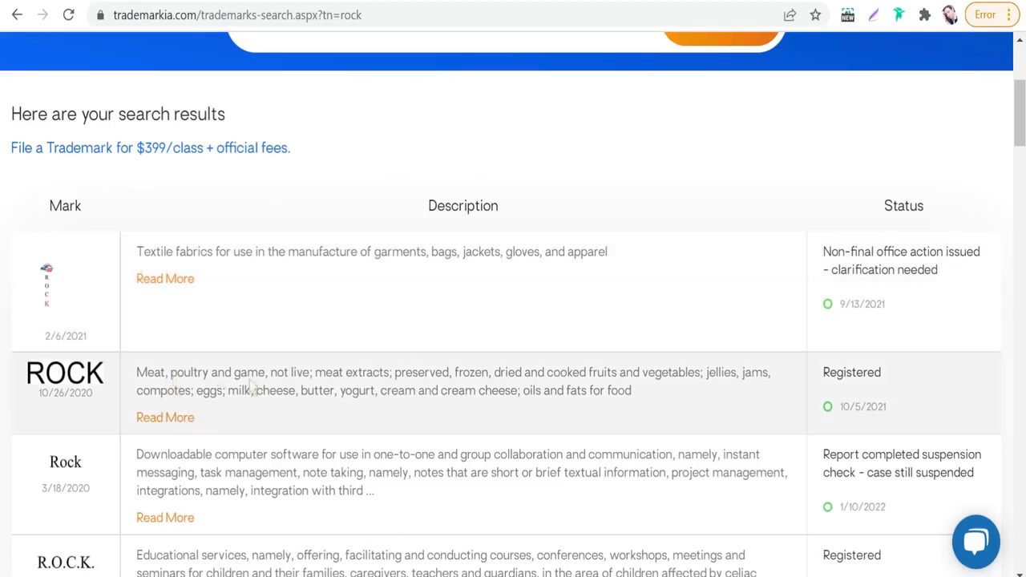
mouse_move(764, 424)
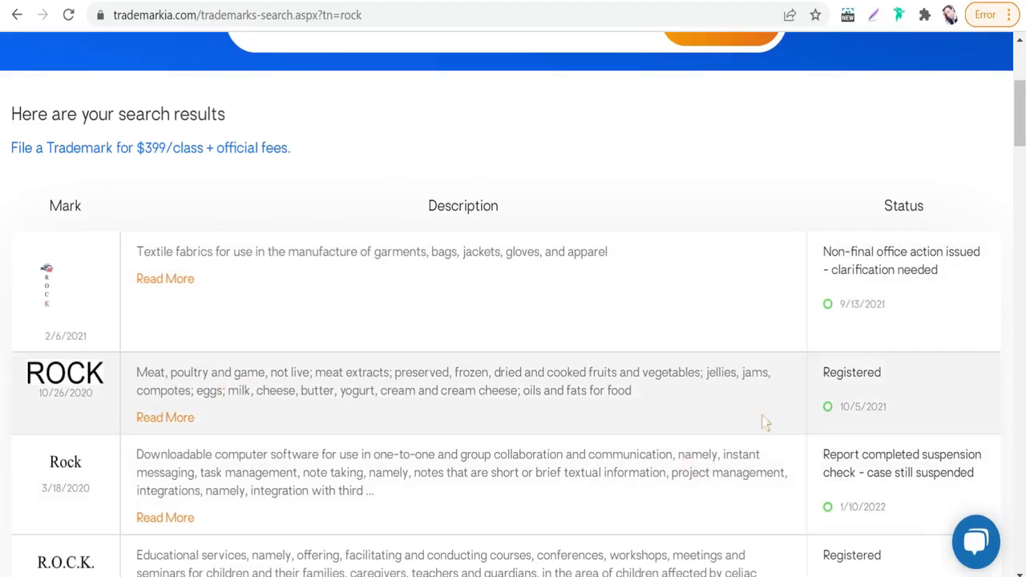
scroll(down, 3)
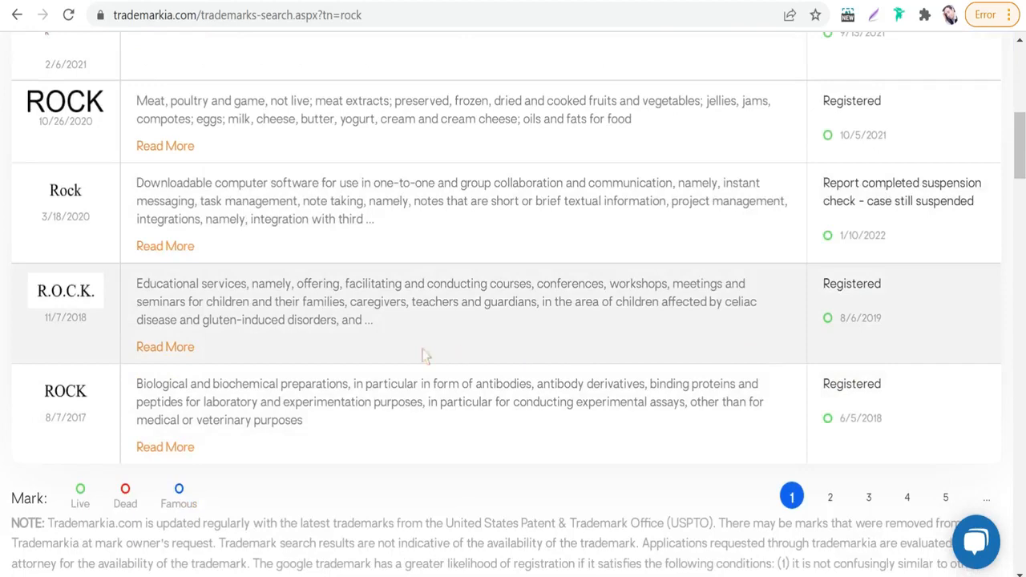
mouse_move(305, 411)
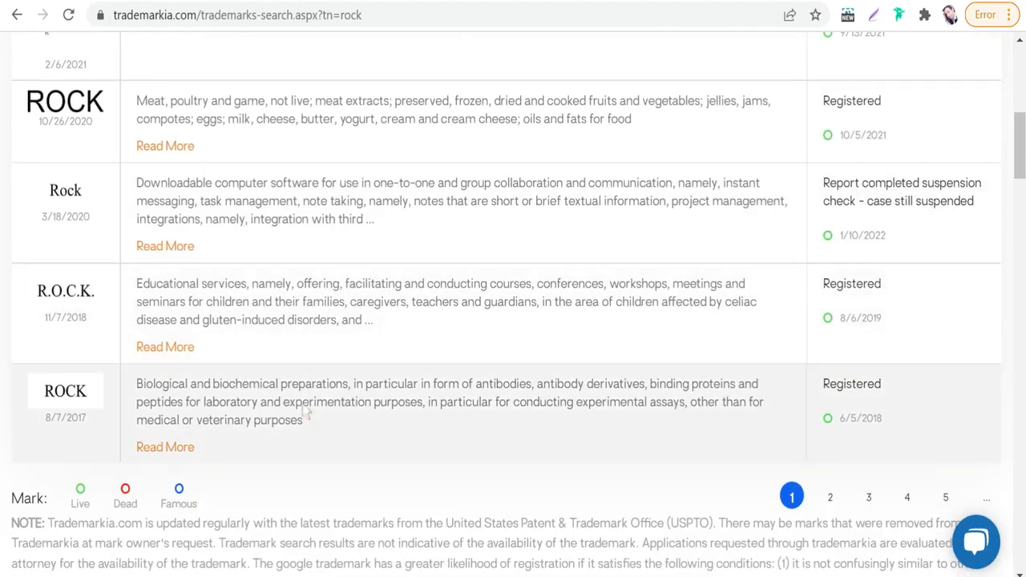
scroll(up, 3)
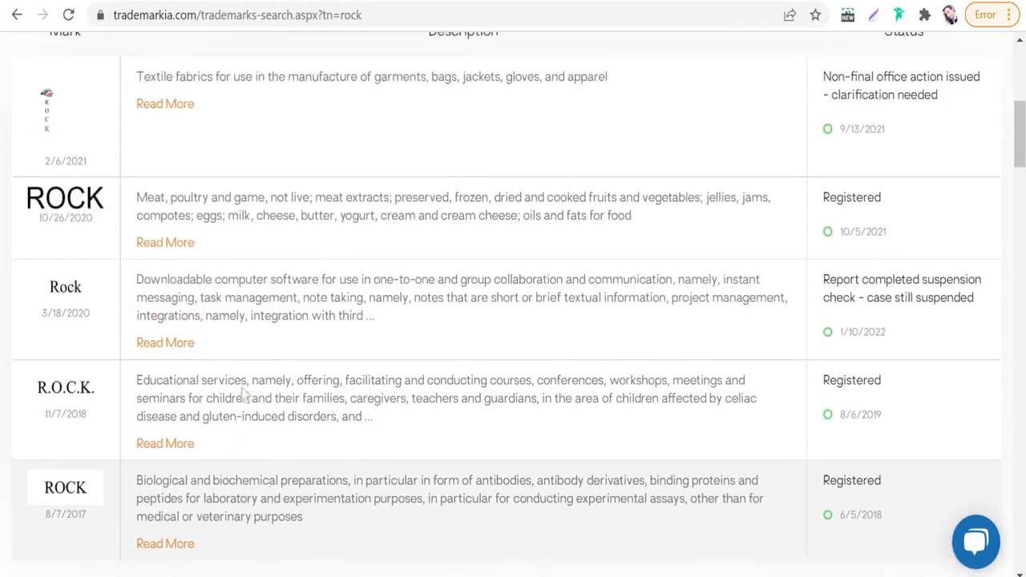
scroll(up, 3)
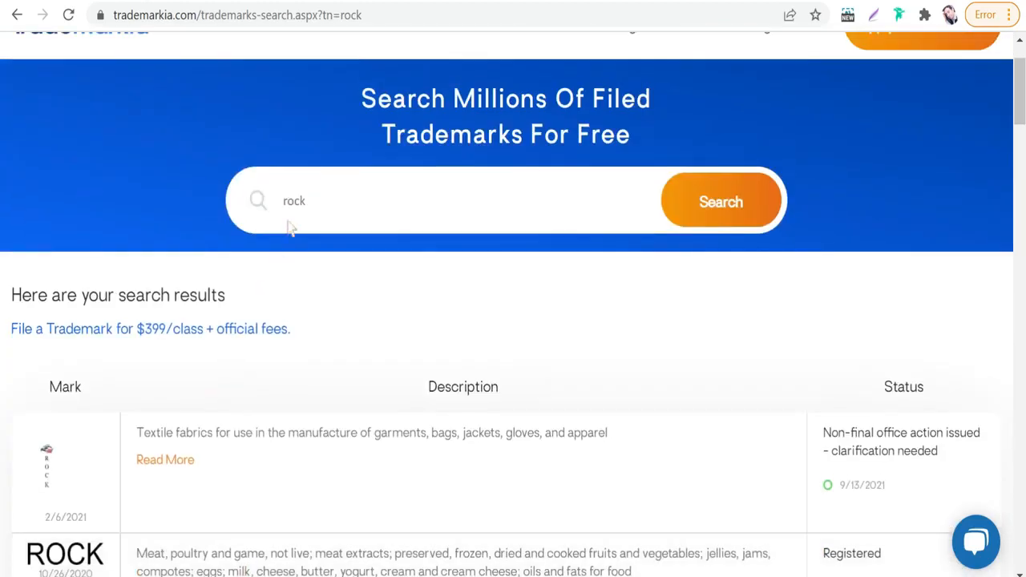
mouse_move(312, 207)
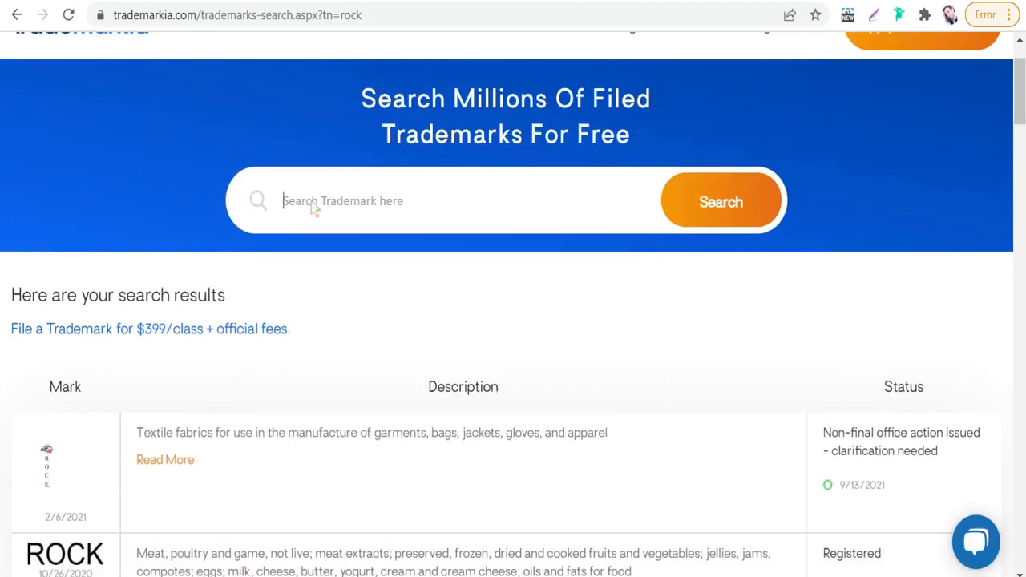
text(remon sa)
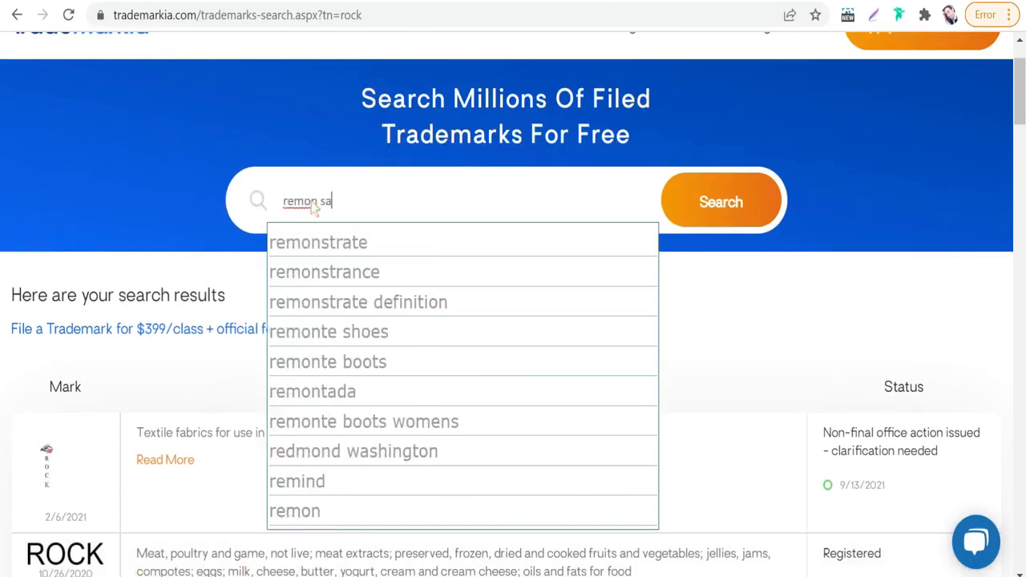
text(bry)
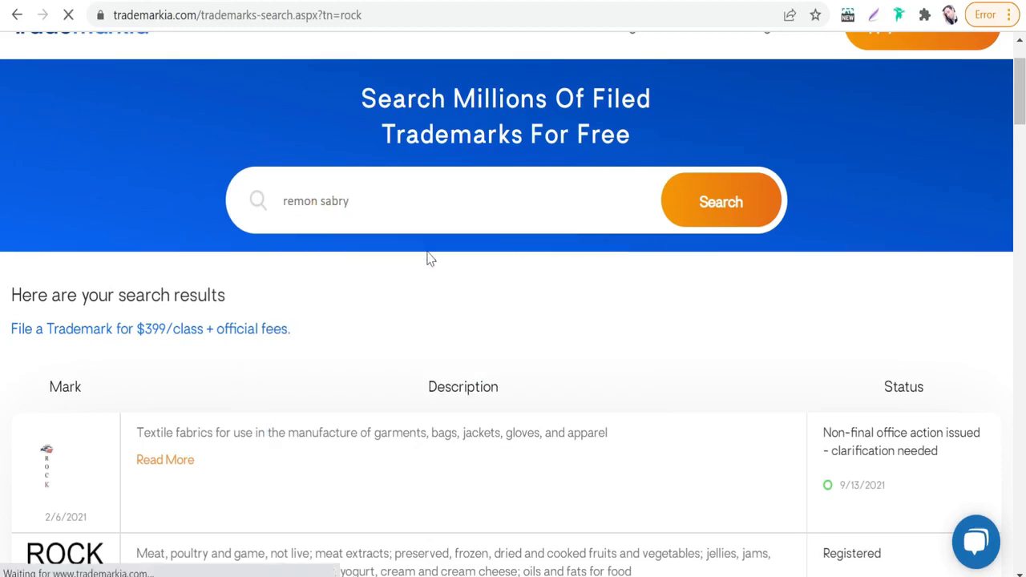
click(720, 201)
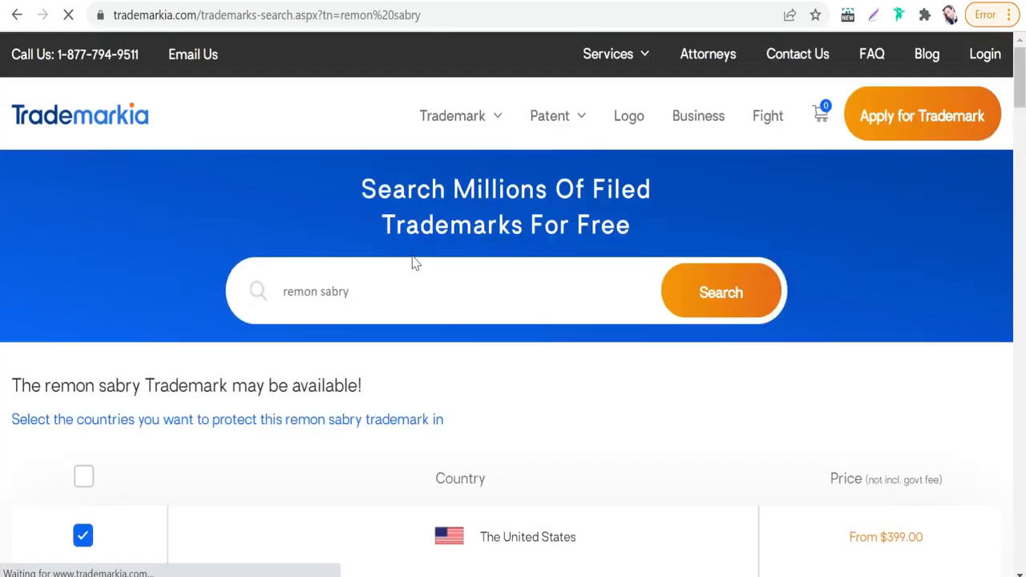
scroll(down, 3)
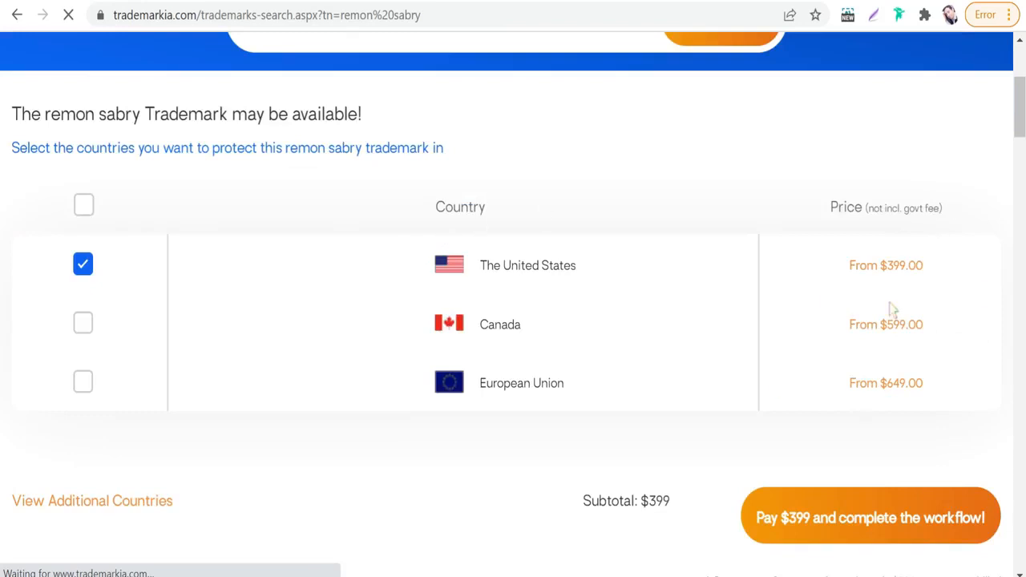
mouse_move(762, 311)
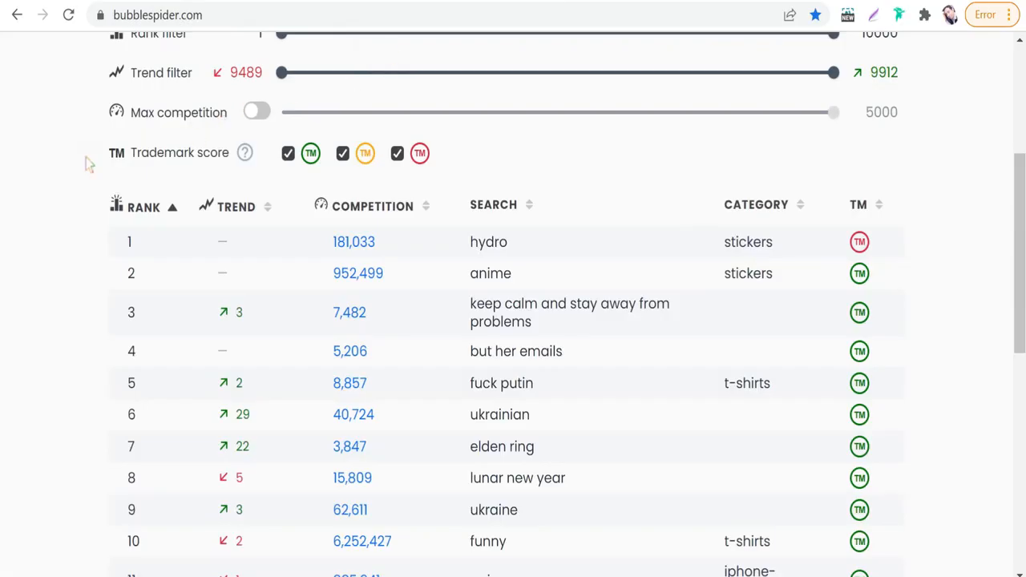
Scroll through the Popular Redbubble Keywords table and its TM score column
scroll(up, 3)
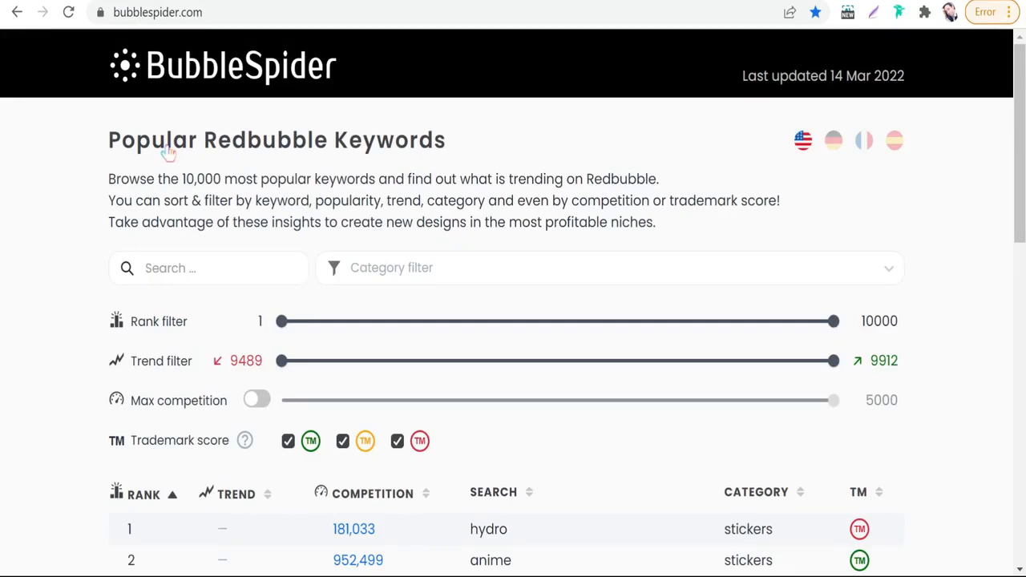
mouse_move(241, 236)
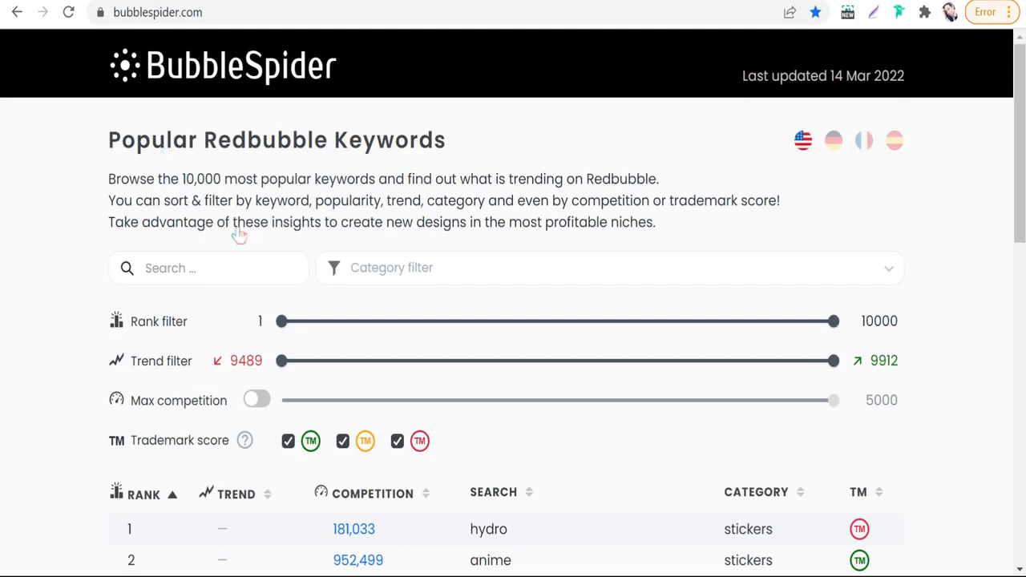
scroll(down, 3)
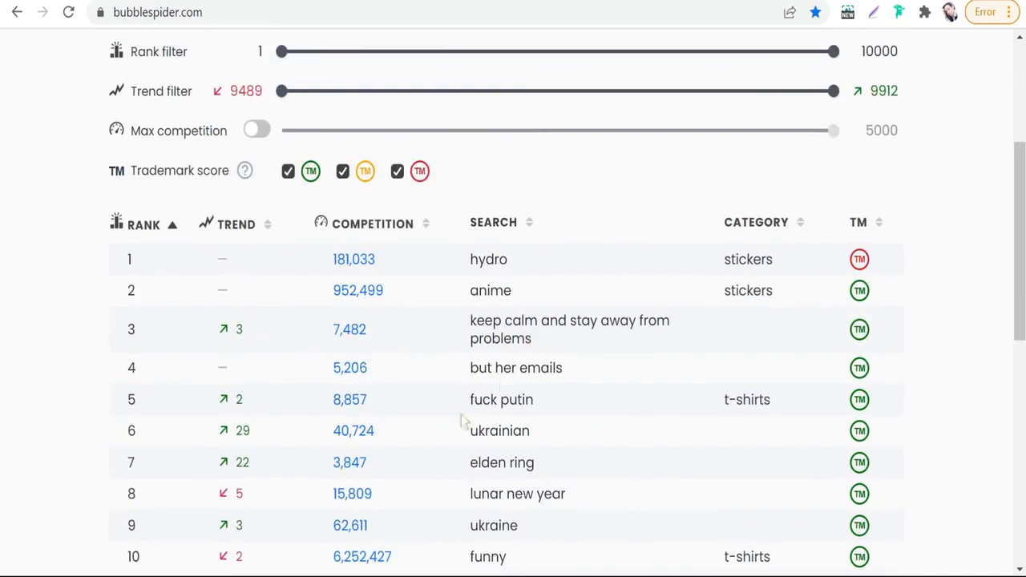
mouse_move(556, 357)
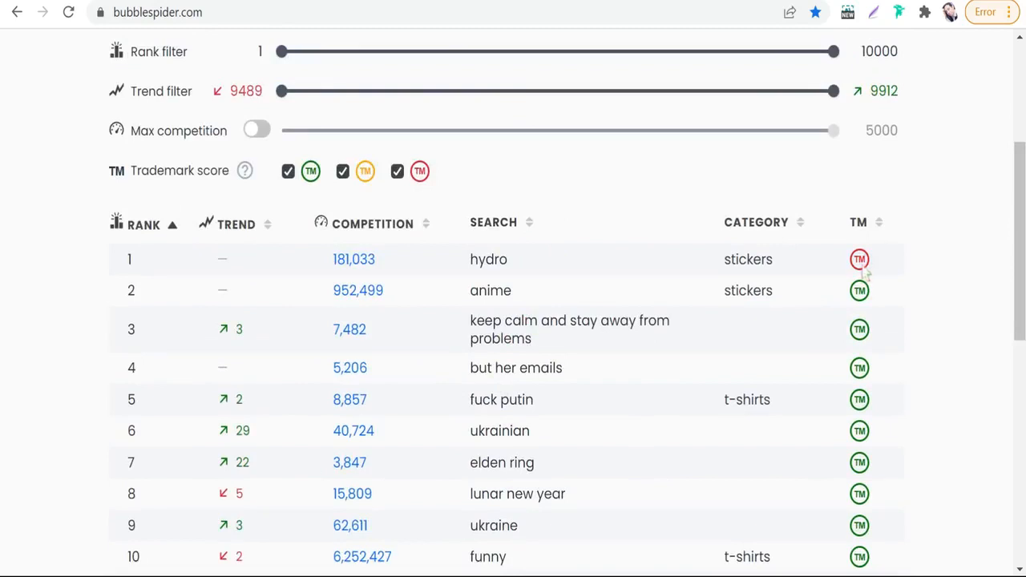
mouse_move(866, 305)
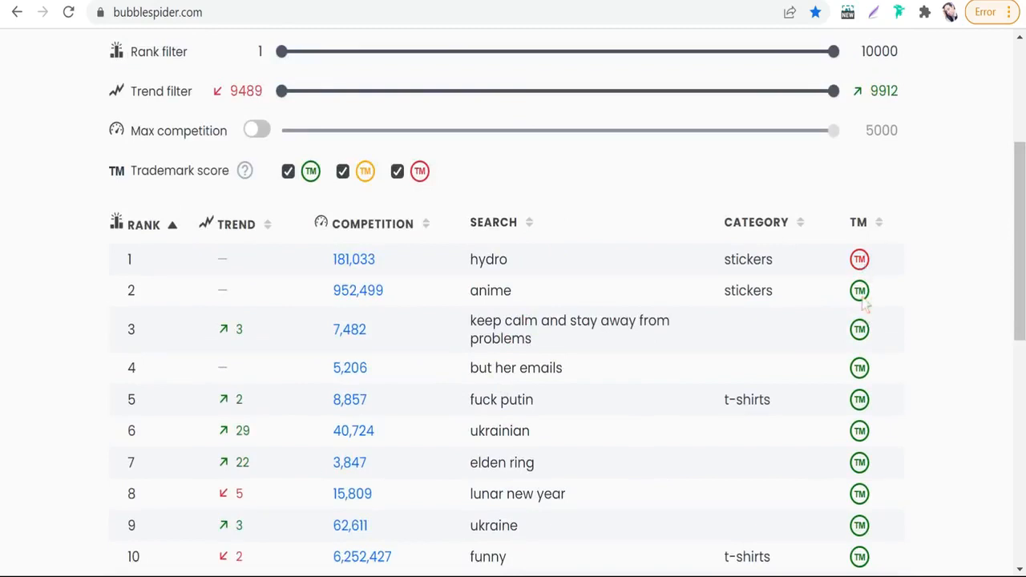
scroll(down, 3)
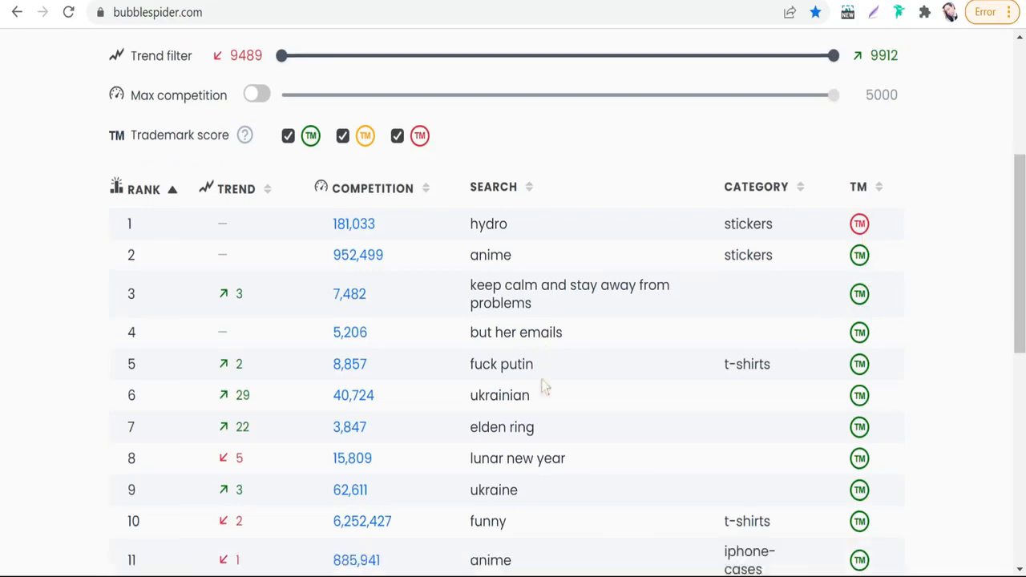
scroll(up, 3)
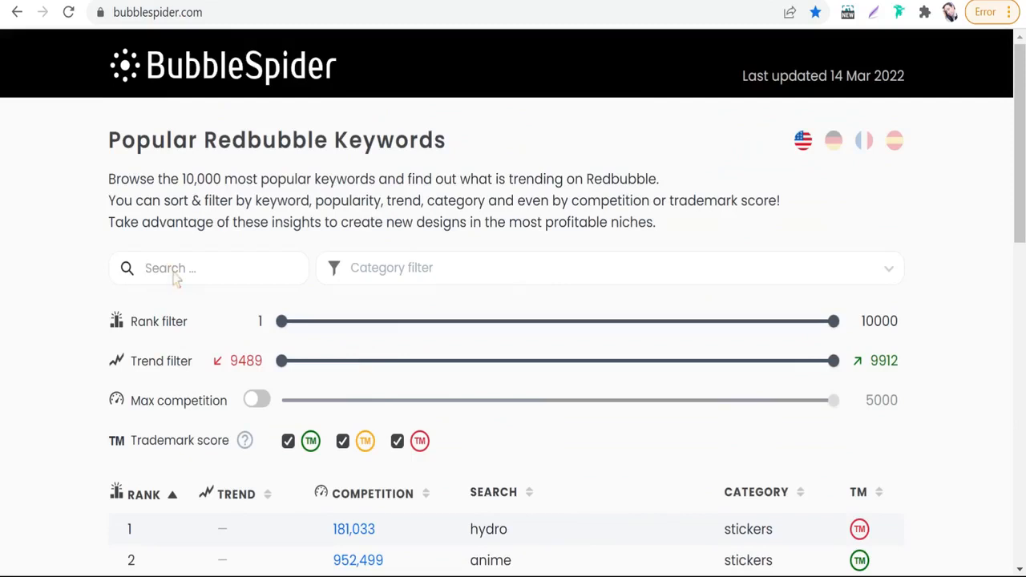
Filter the keyword table by 'ufc', showing four matches all flagged red for trademark
text(ufc)
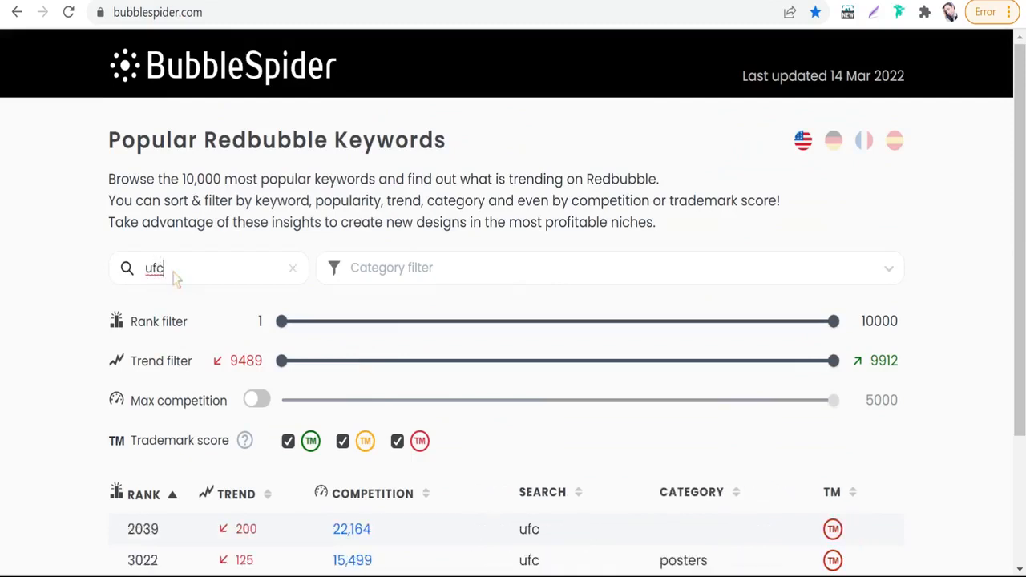
scroll(down, 3)
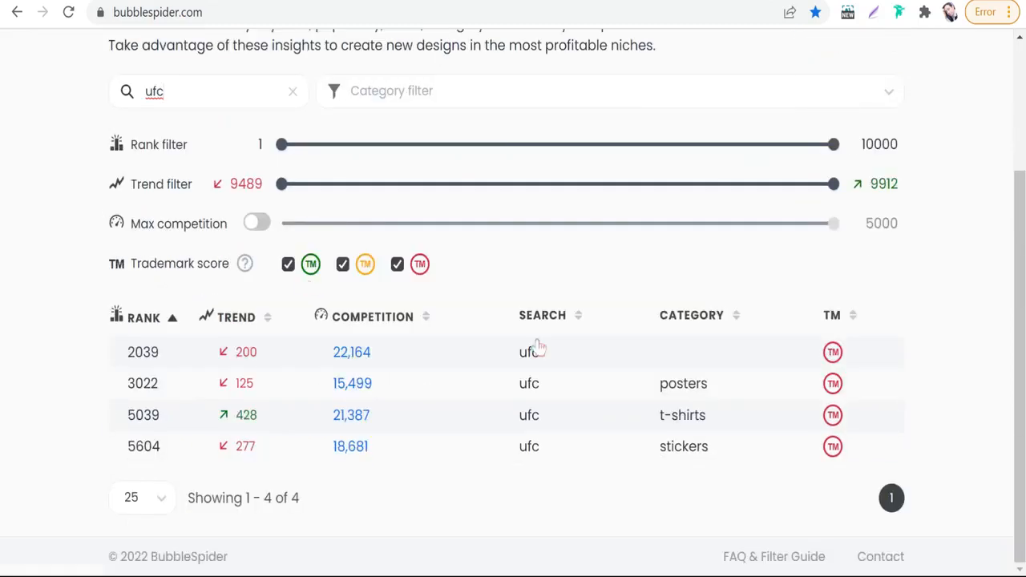
mouse_move(480, 449)
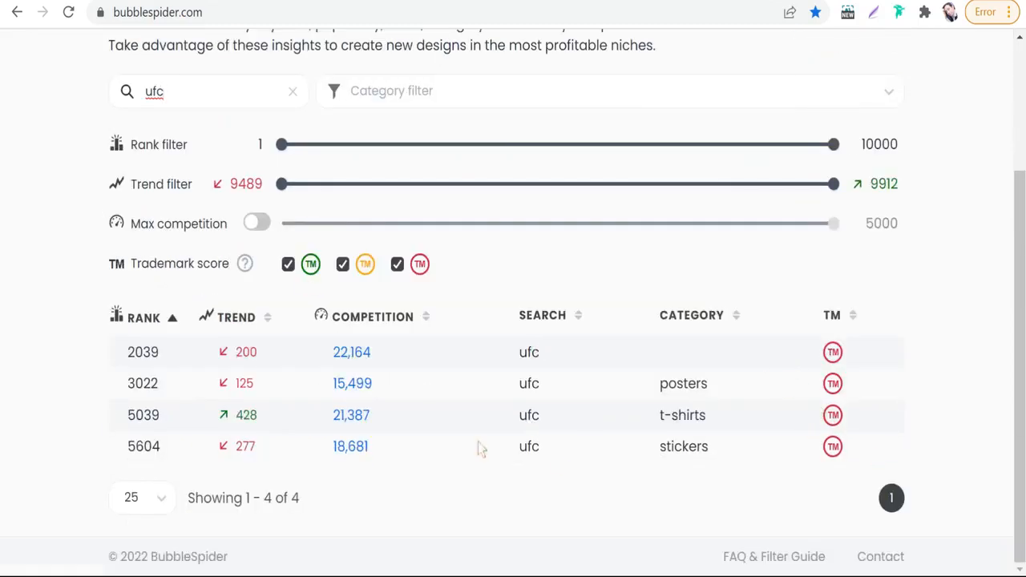
mouse_move(665, 369)
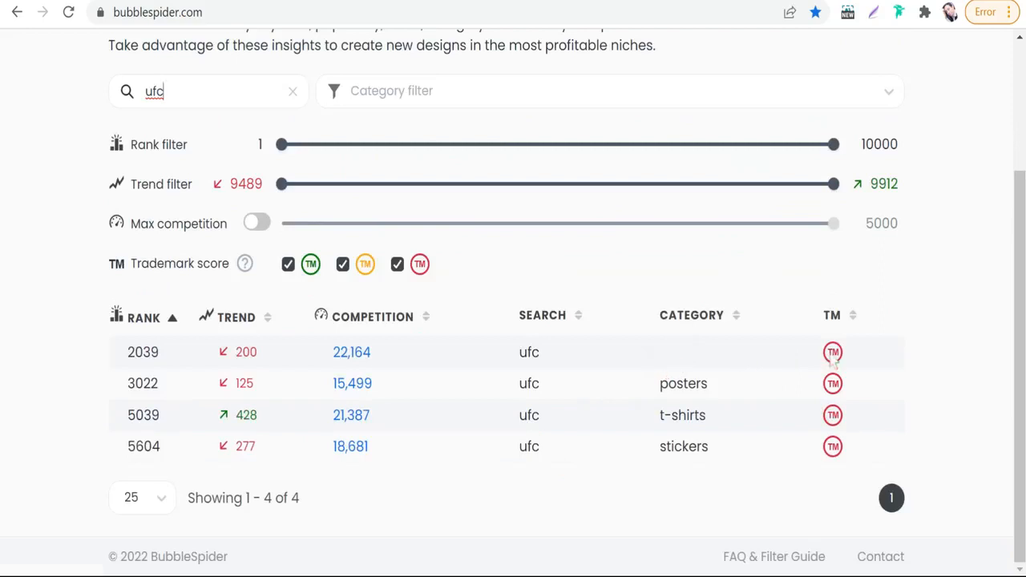
mouse_move(840, 469)
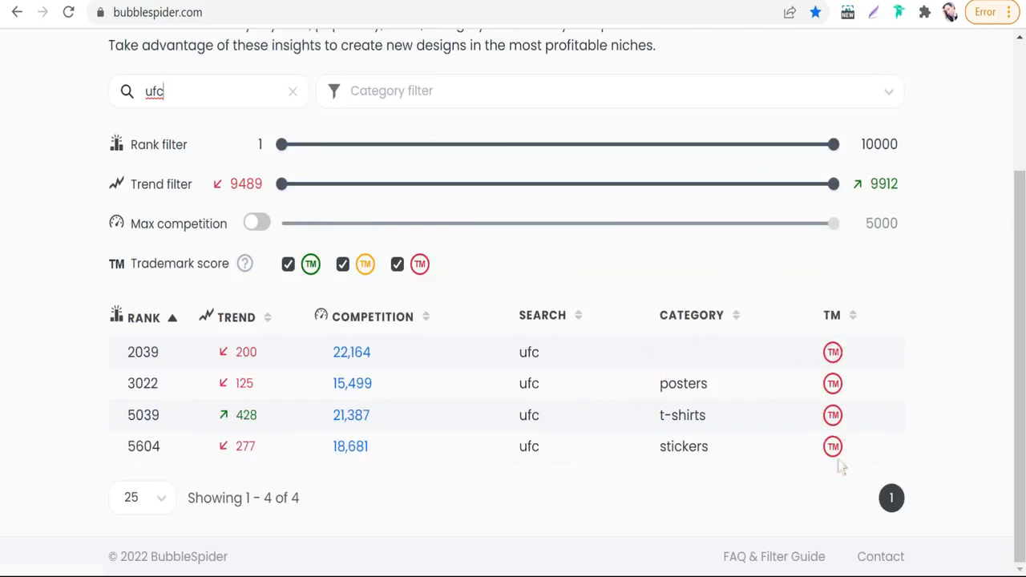
mouse_move(589, 473)
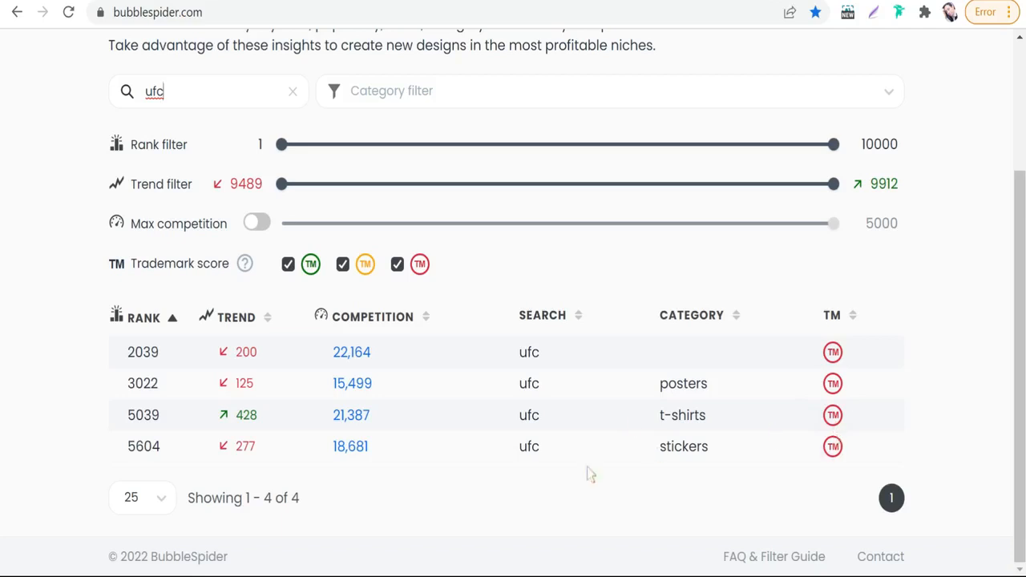
scroll(up, 3)
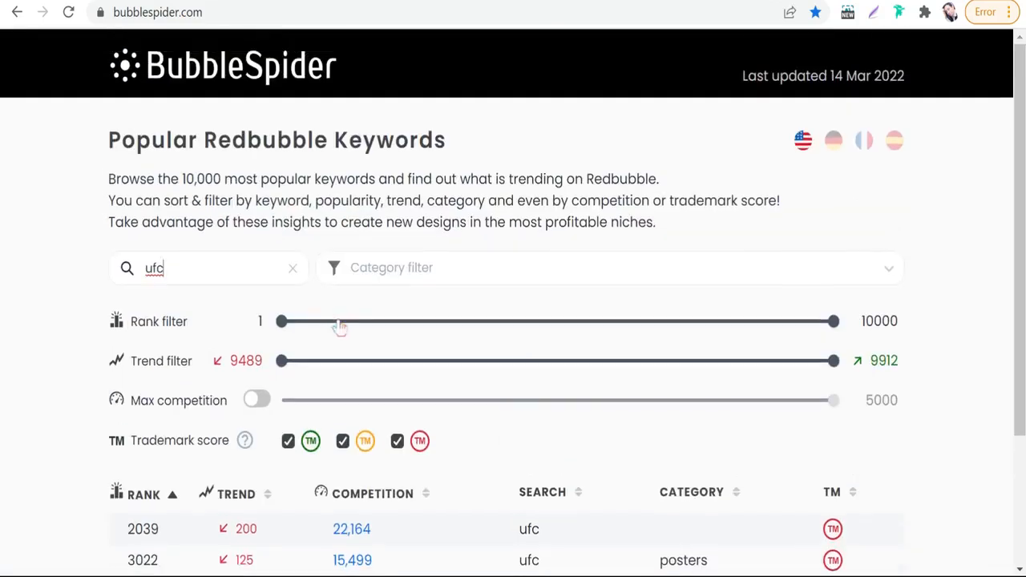